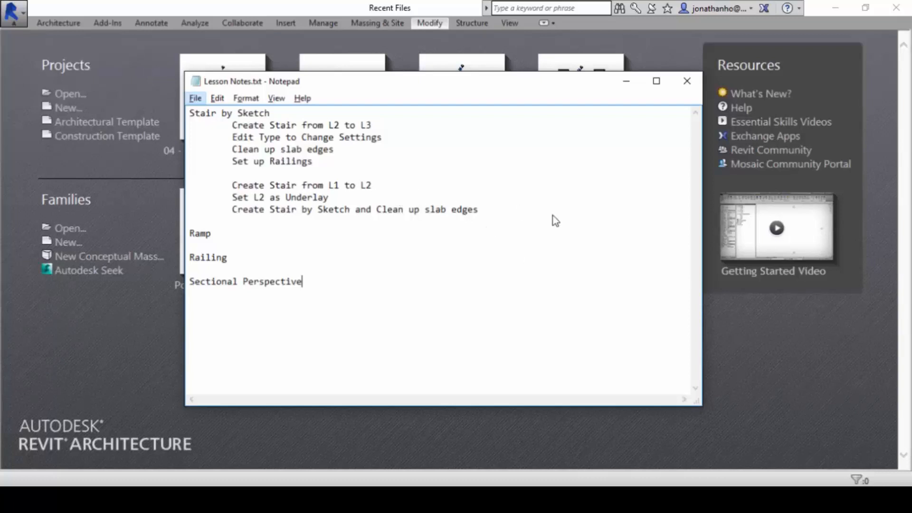
{"action": "mouse_move", "coordinate": [555, 265]}
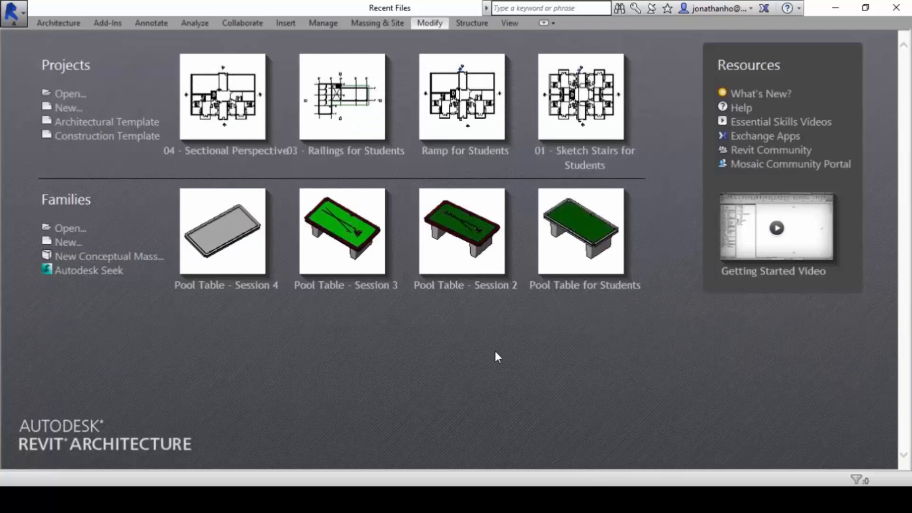
{"action": "mouse_move", "coordinate": [584, 156]}
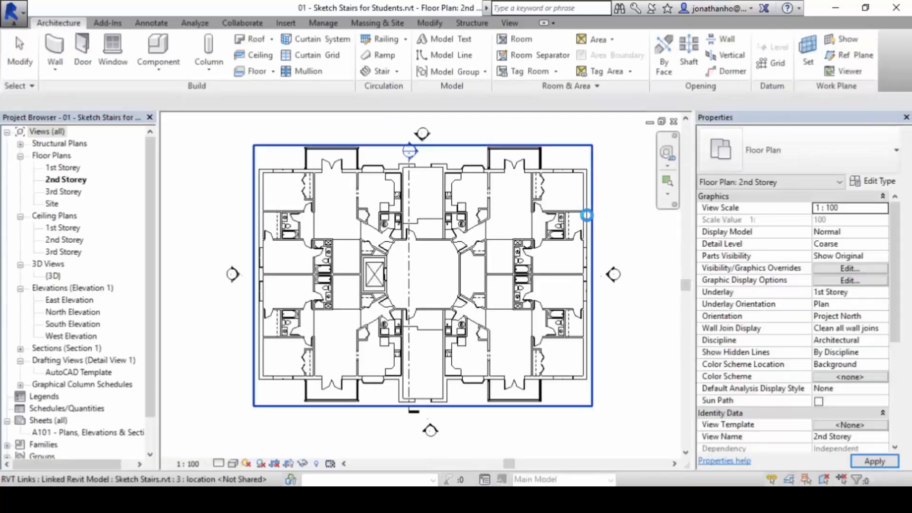
- Deselect the linked model and bring up the Stair creation options from the Architecture ribbon
{"action": "left_click", "coordinate": [595, 402]}
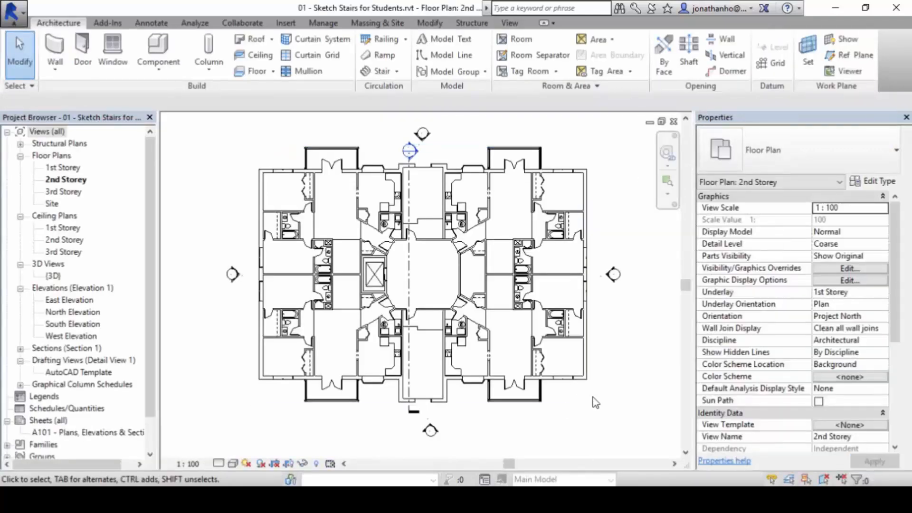
{"action": "mouse_move", "coordinate": [188, 198]}
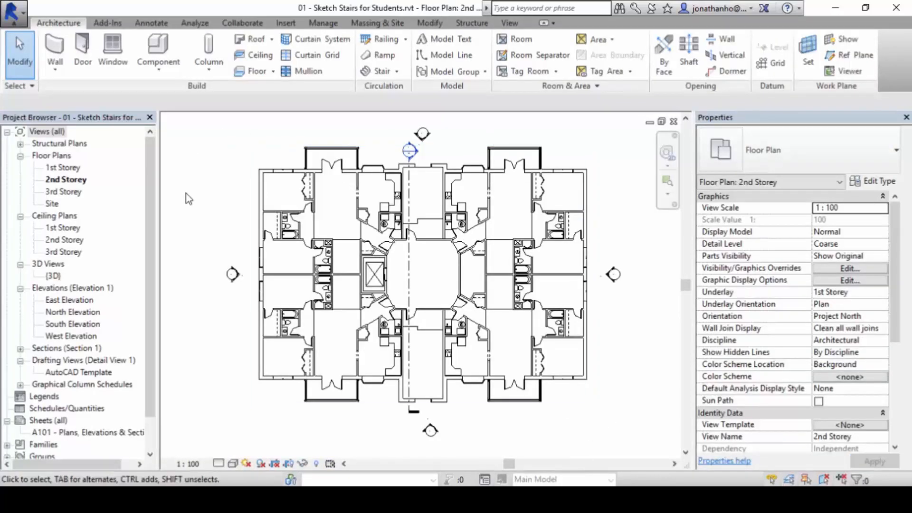
{"action": "mouse_move", "coordinate": [222, 175]}
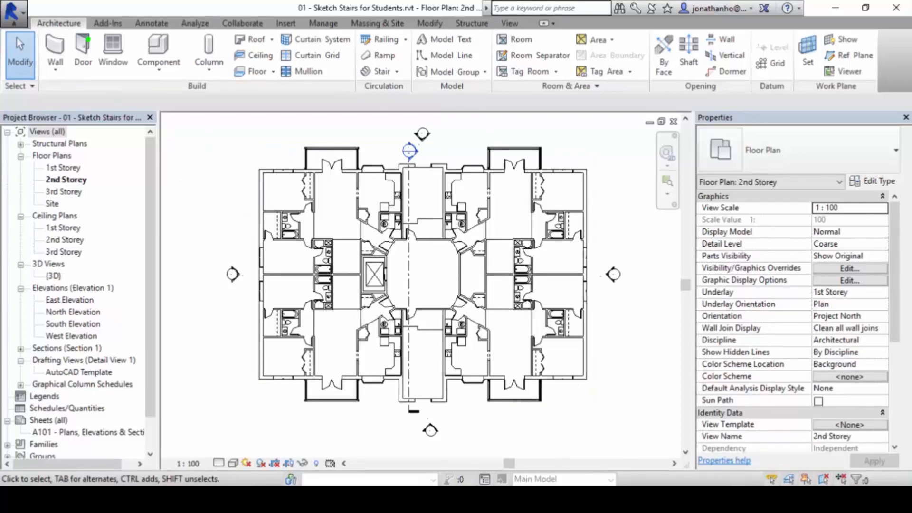
{"action": "mouse_move", "coordinate": [358, 110]}
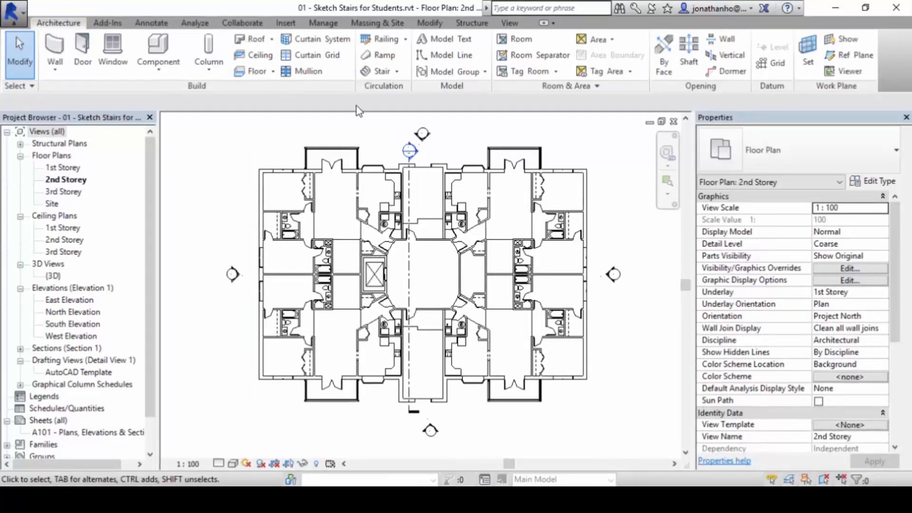
{"action": "left_click", "coordinate": [397, 71]}
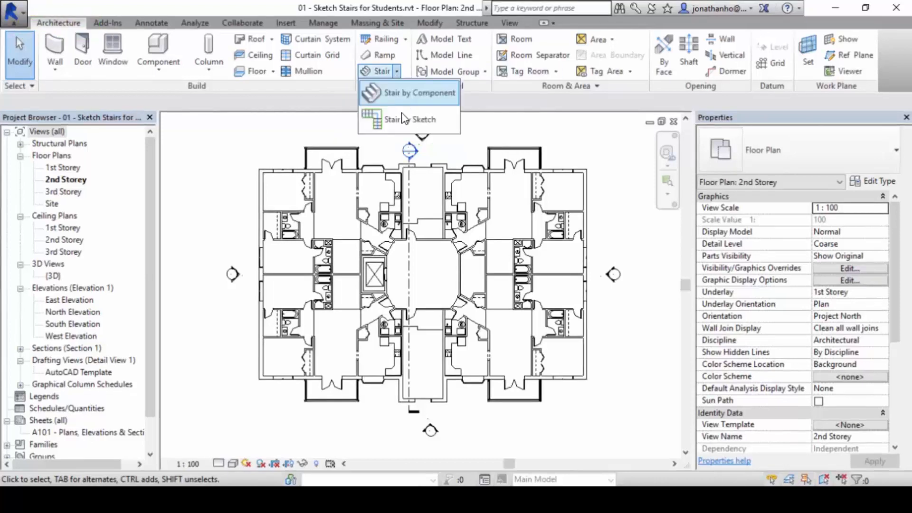
- Choose Stair by Sketch with Run drawing for a concrete stair from 2nd to 3rd Storey
{"action": "left_click", "coordinate": [409, 119]}
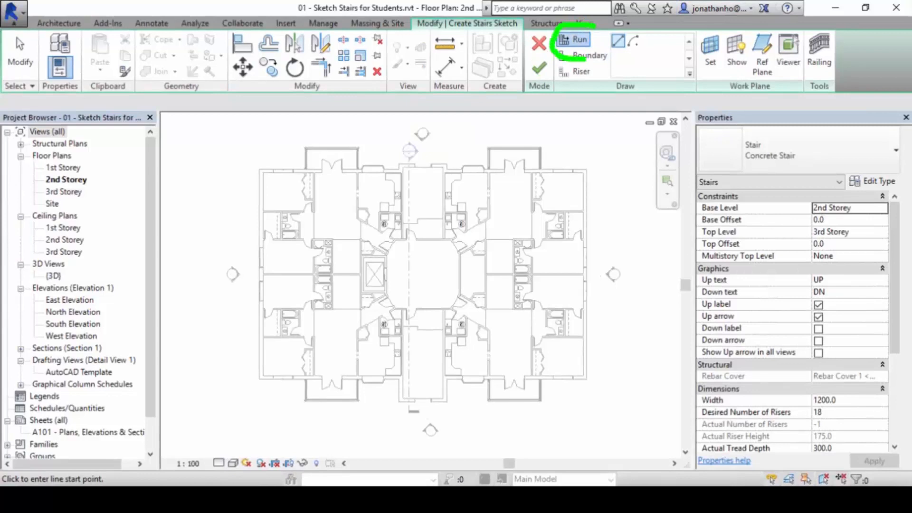
{"action": "left_click", "coordinate": [579, 39]}
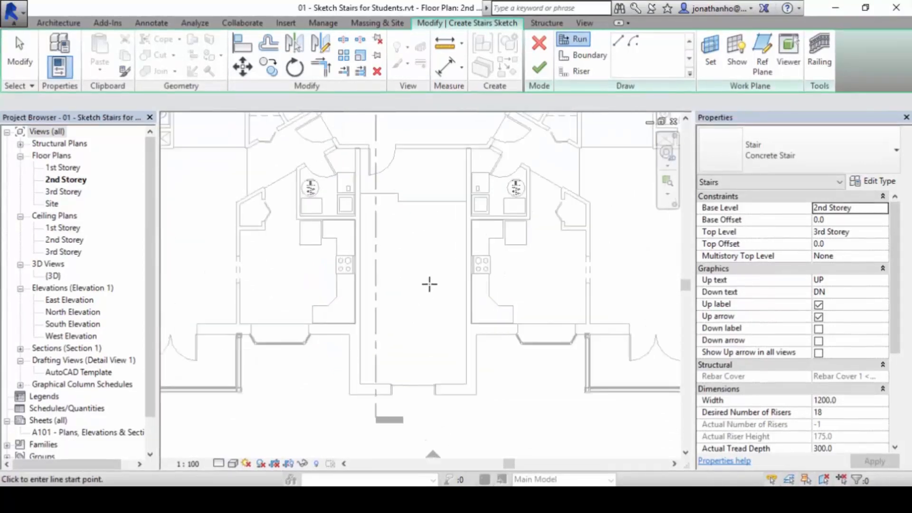
{"action": "mouse_move", "coordinate": [443, 209]}
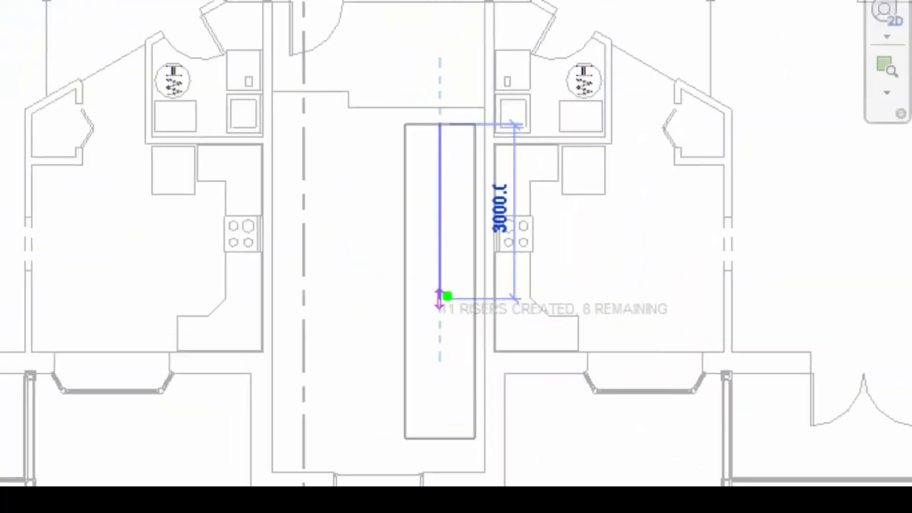
{"action": "left_click_drag", "start_coordinate": [345, 299], "coordinate": [683, 285]}
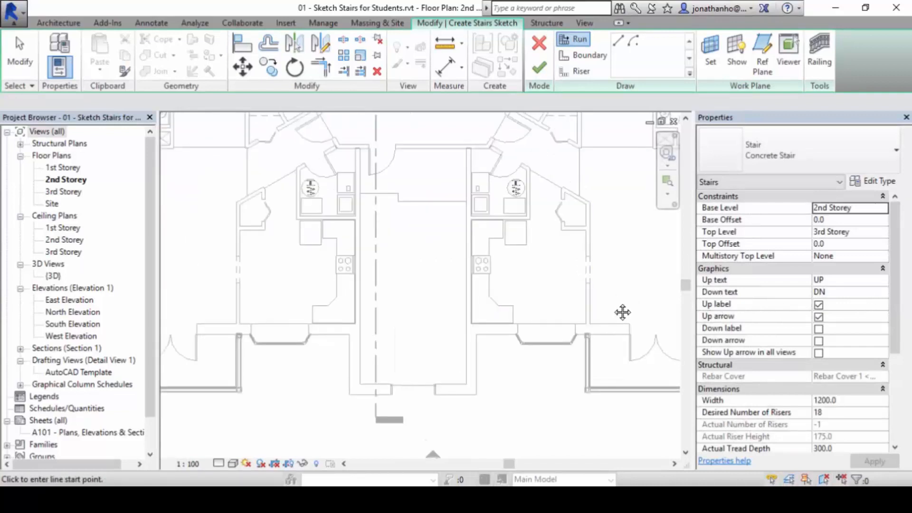
{"action": "scroll", "scroll_direction": "down", "scroll_amount": 3}
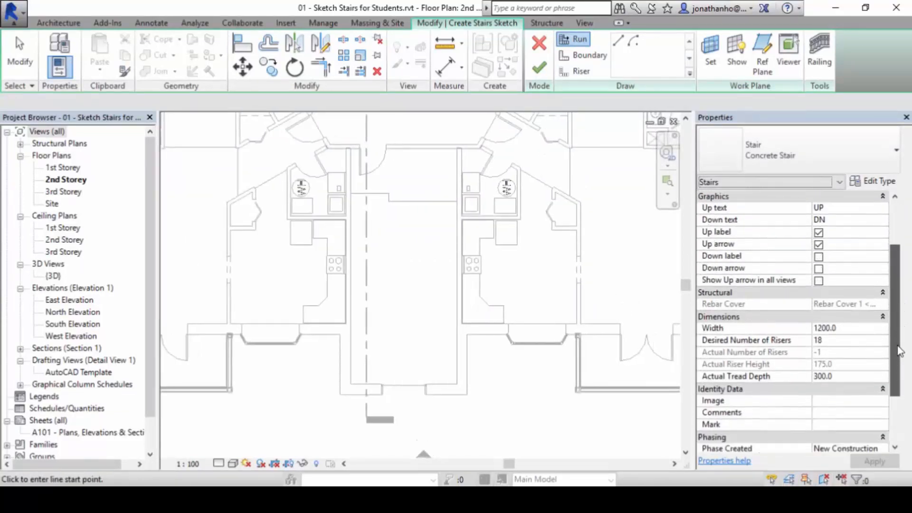
{"action": "scroll", "scroll_direction": "down", "scroll_amount": 3}
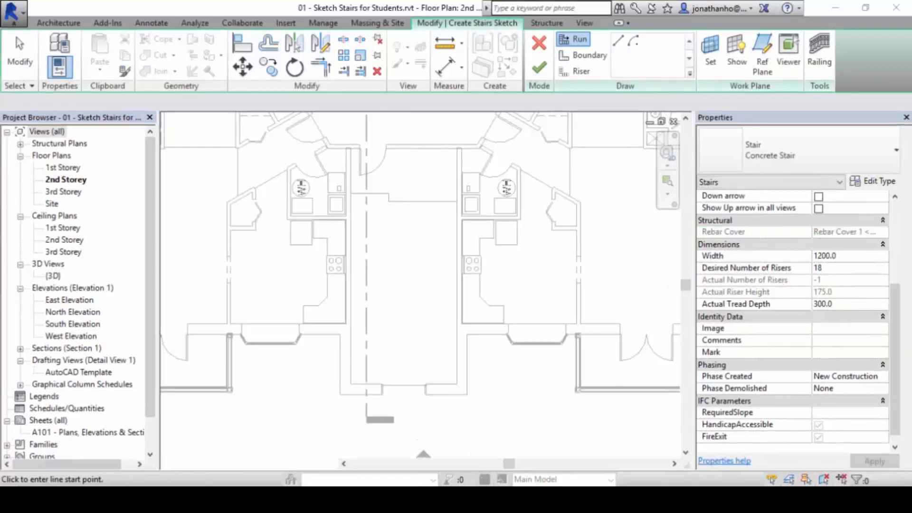
- Total the core width measurements 40 + 40 + 1000 + … in Calculator to reach 1,200
{"action": "left_click", "coordinate": [485, 349]}
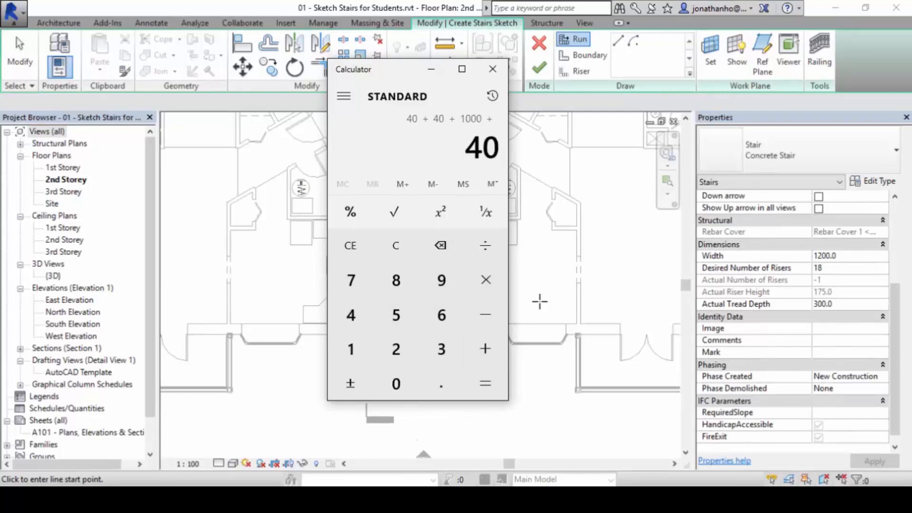
{"action": "left_click", "coordinate": [485, 383]}
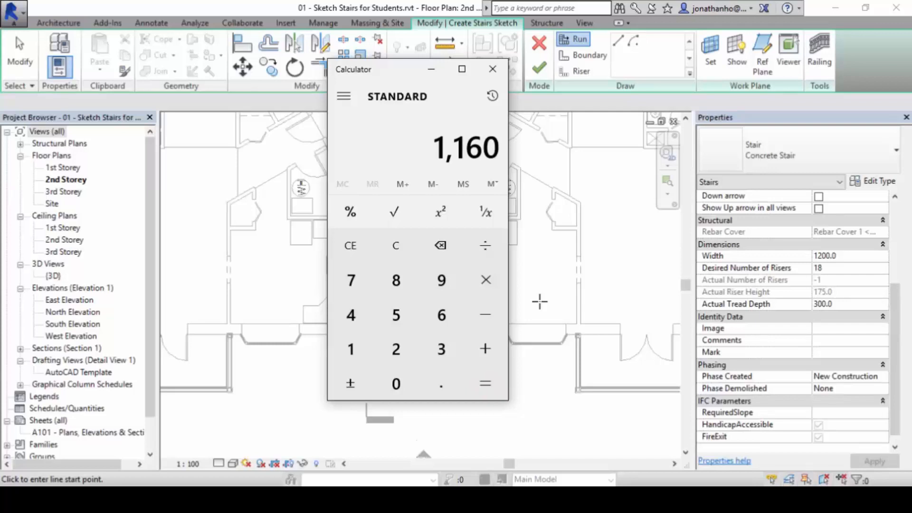
{"action": "left_click", "coordinate": [395, 245]}
{"action": "type", "text": "1,200"}
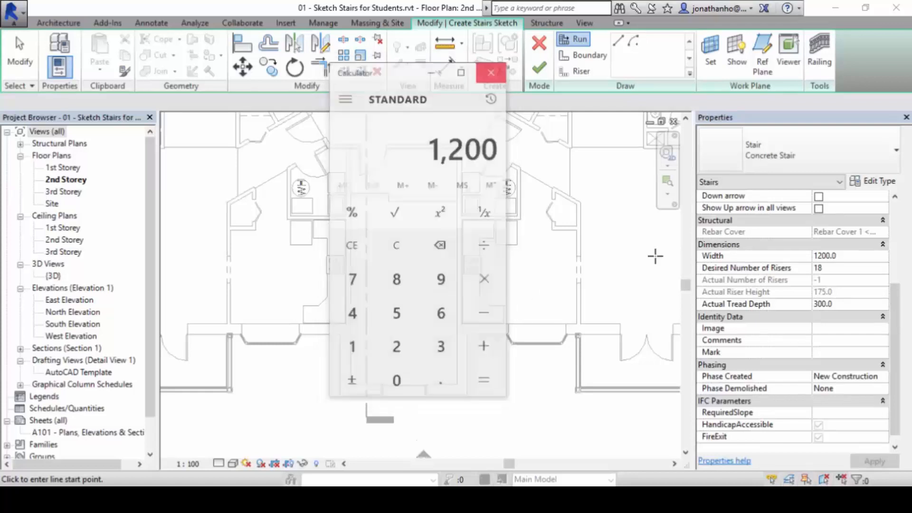
- Close Calculator, check the 1200 stair width and bring up the Concrete Stair Type Properties
{"action": "left_click", "coordinate": [490, 72]}
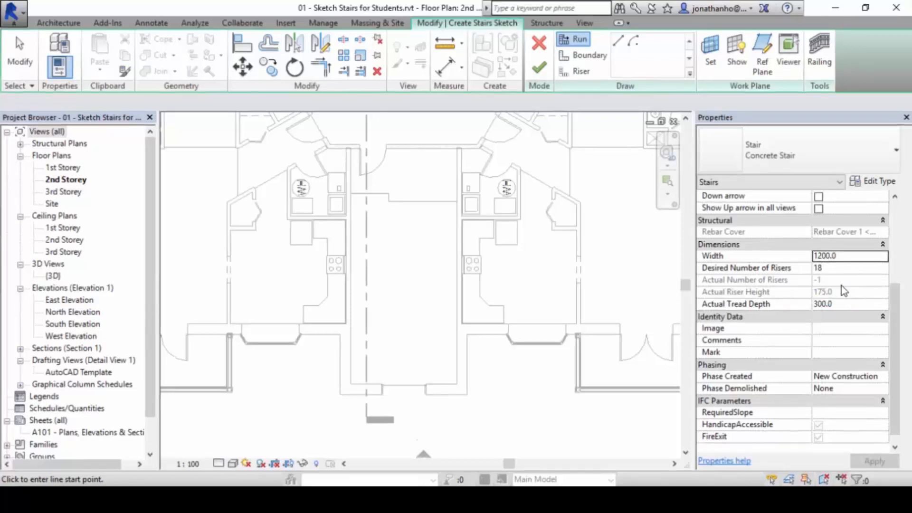
{"action": "left_click", "coordinate": [849, 292]}
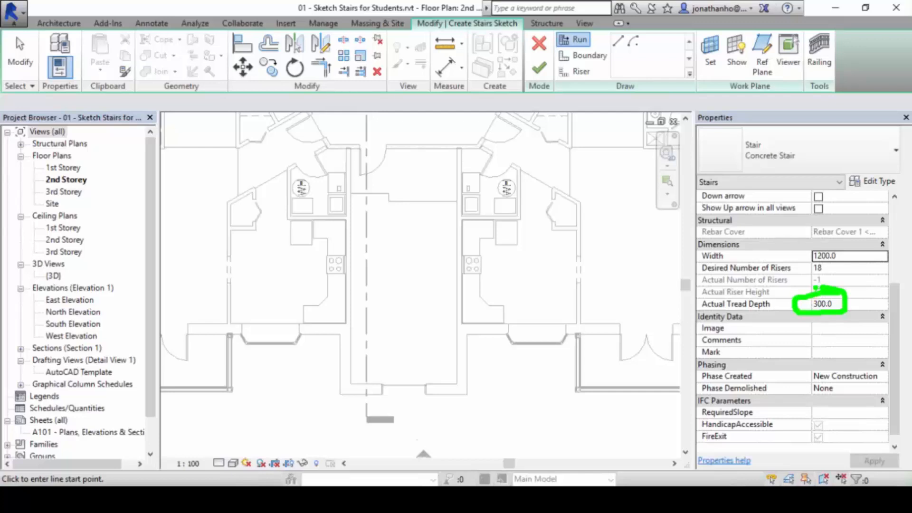
{"action": "left_click", "coordinate": [877, 180]}
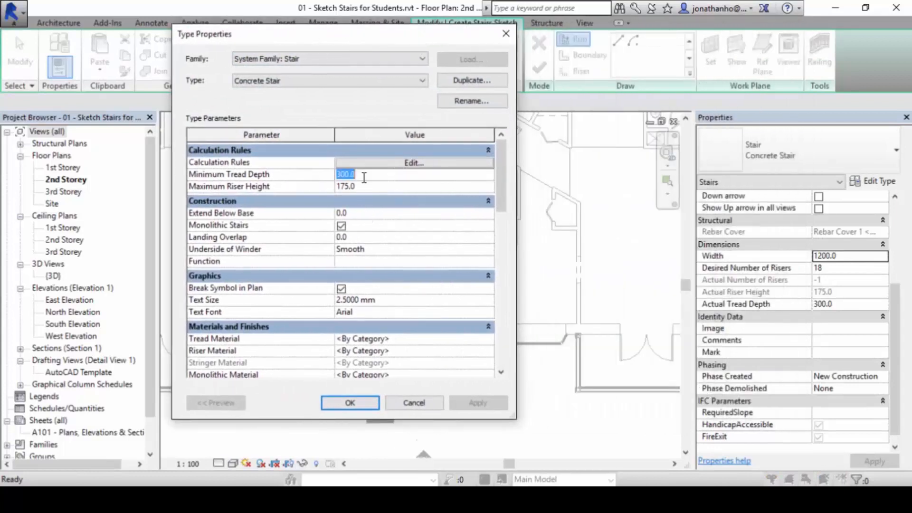
- Review 300 minimum tread depth, 175 maximum riser height and calculation rules, then accept the type settings
{"action": "left_click", "coordinate": [364, 186]}
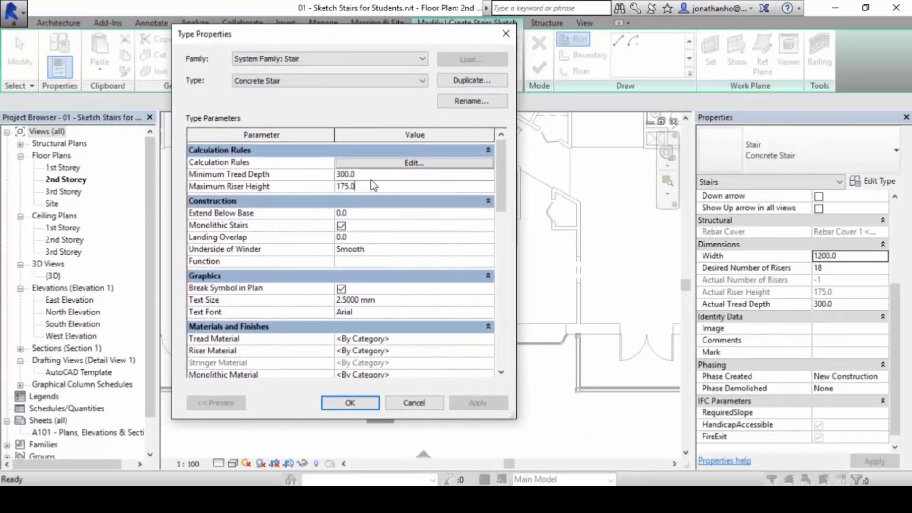
{"action": "double_click", "coordinate": [346, 174]}
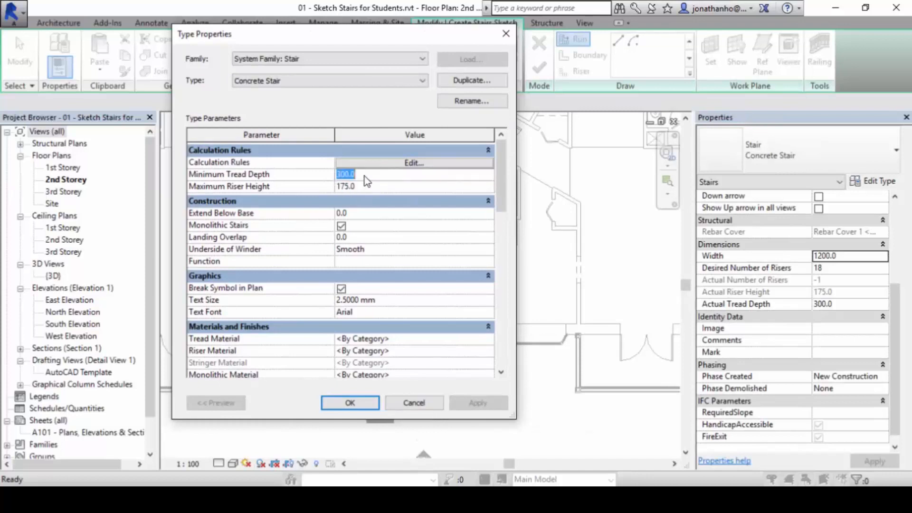
{"action": "left_click", "coordinate": [413, 163]}
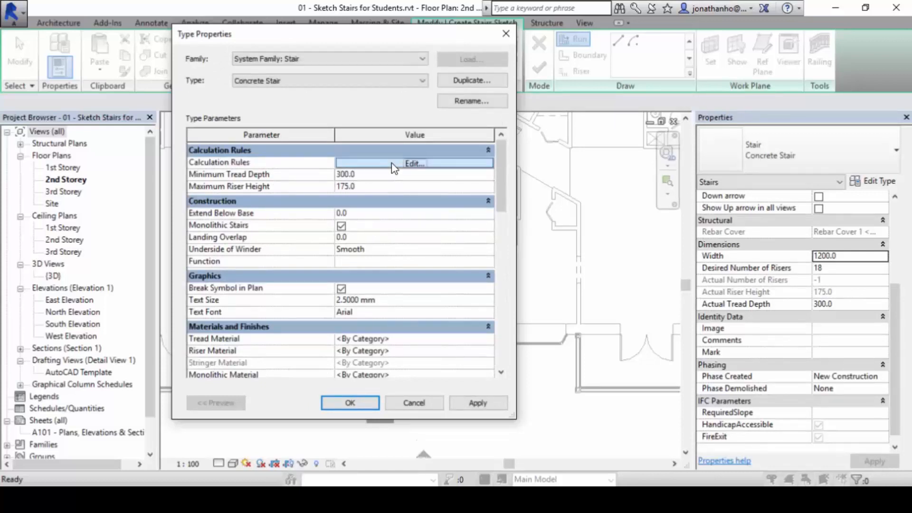
{"action": "left_click", "coordinate": [414, 162]}
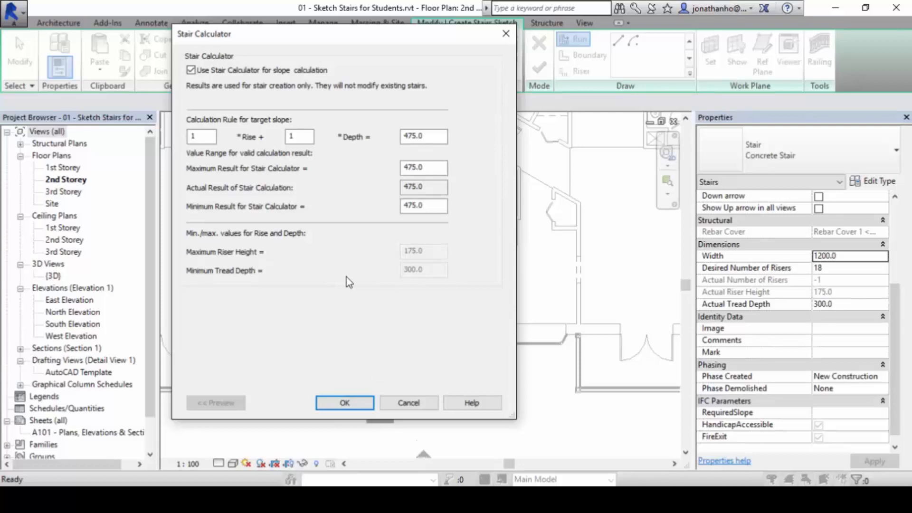
{"action": "mouse_move", "coordinate": [427, 420]}
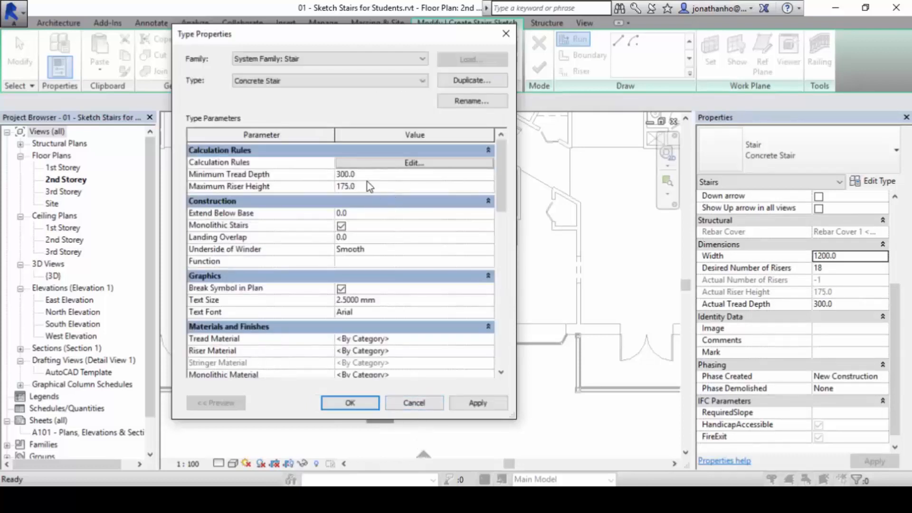
{"action": "scroll", "scroll_direction": "down", "scroll_amount": 3}
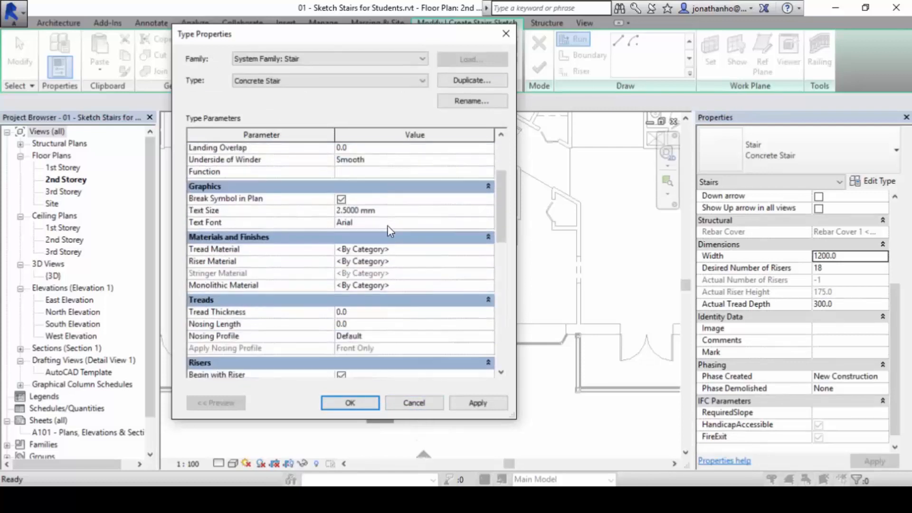
{"action": "scroll", "scroll_direction": "down", "scroll_amount": 3}
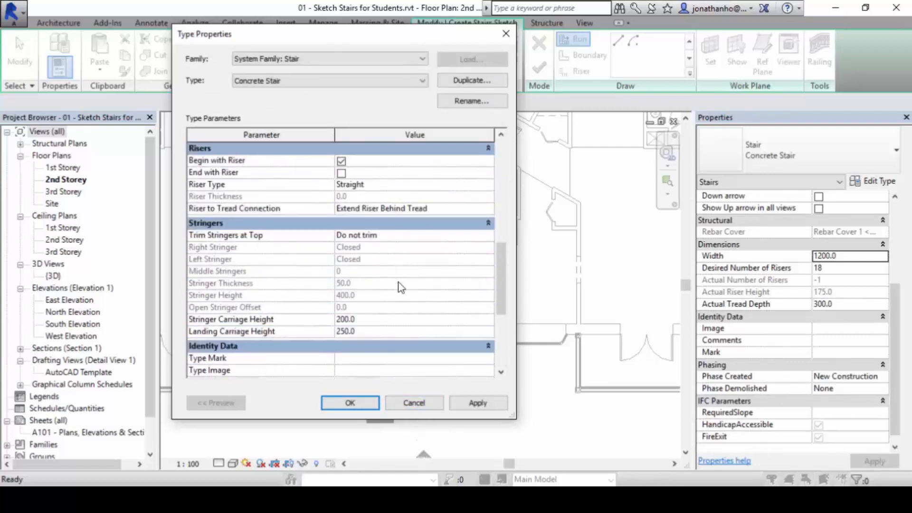
{"action": "left_click", "coordinate": [350, 402]}
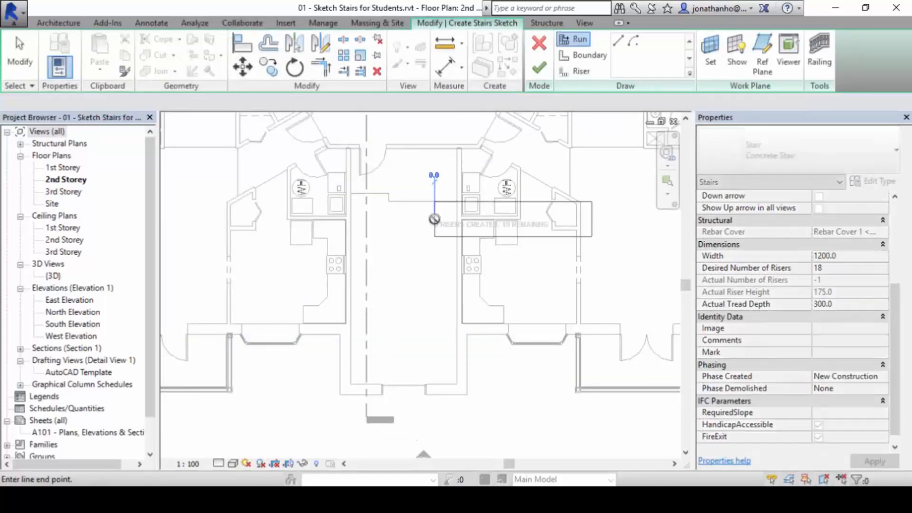
- Start the first run in the core and verify Base Level 2nd Storey, Top Level 3rd Storey
{"action": "left_click", "coordinate": [435, 319]}
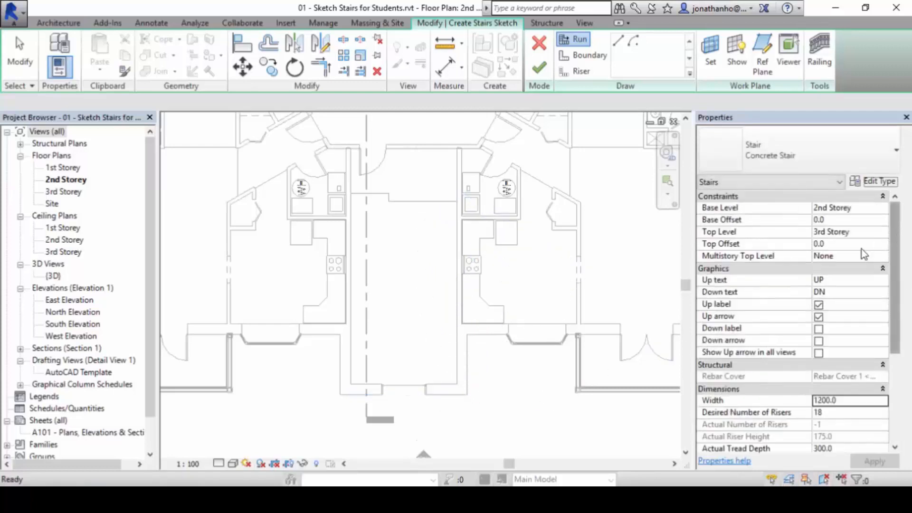
{"action": "left_click", "coordinate": [846, 208]}
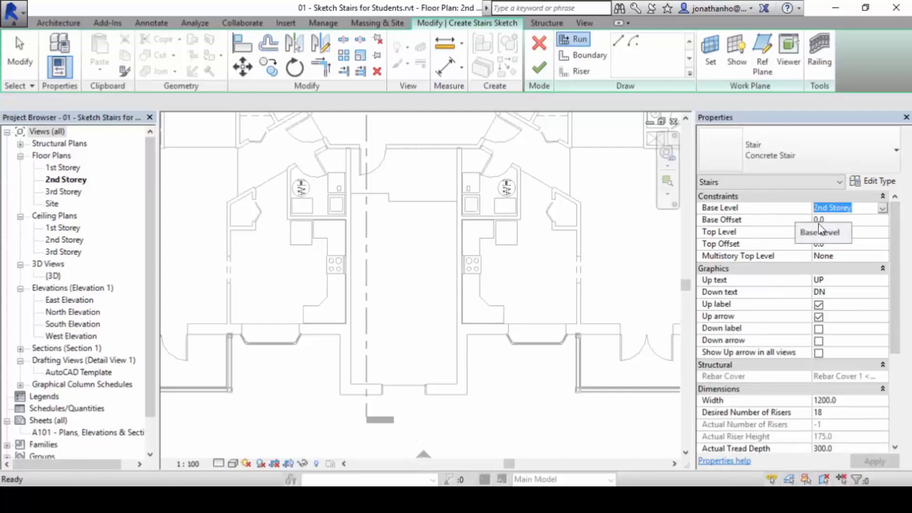
{"action": "left_click", "coordinate": [846, 232]}
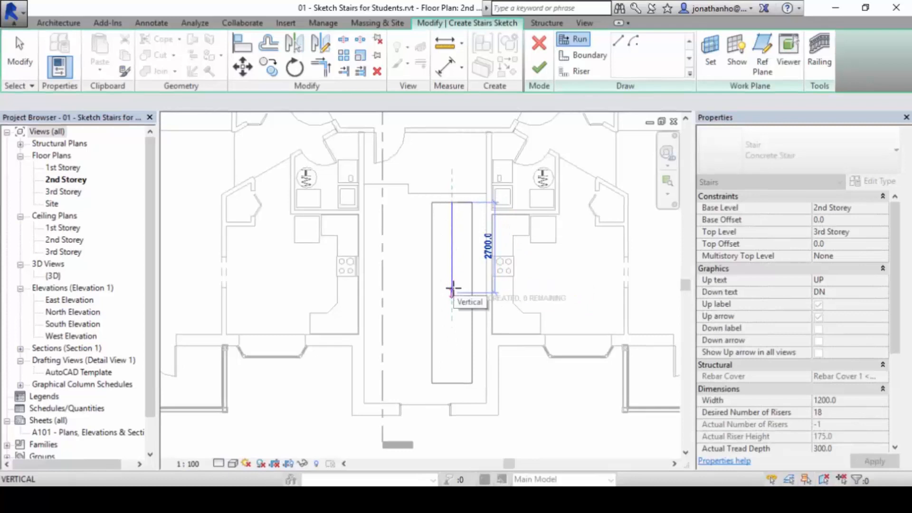
- End the first run at 2700 length and draw the second parallel run with the remaining 18 risers
{"action": "left_click", "coordinate": [452, 288]}
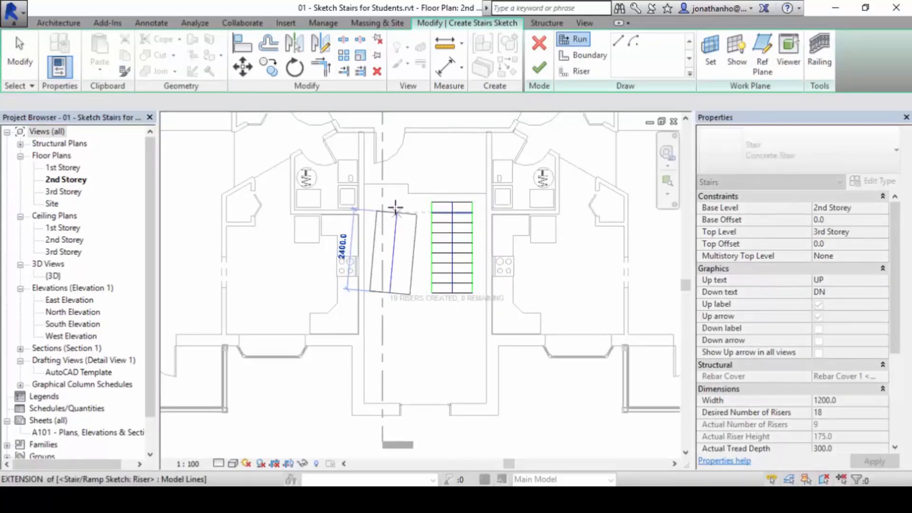
{"action": "left_click", "coordinate": [579, 38]}
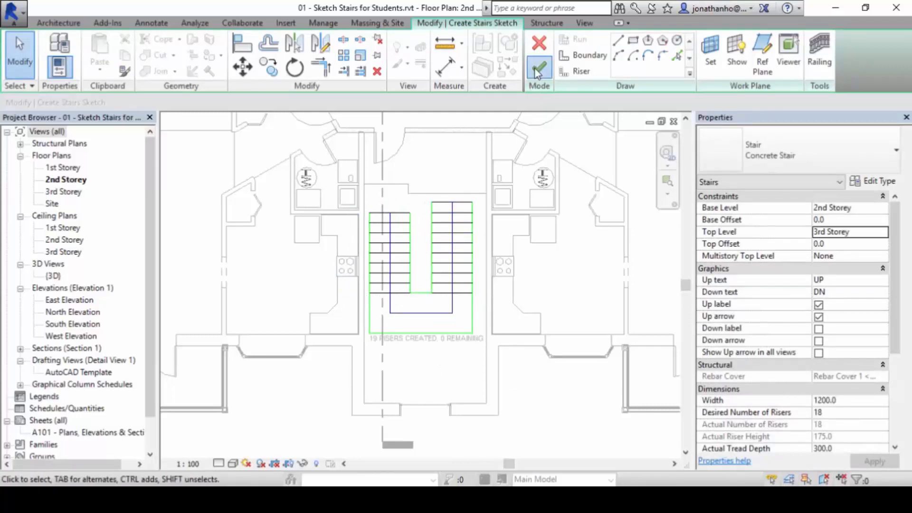
- Finish the sketch to create the completed U-shaped concrete stair with its UP label
{"action": "left_click", "coordinate": [538, 49]}
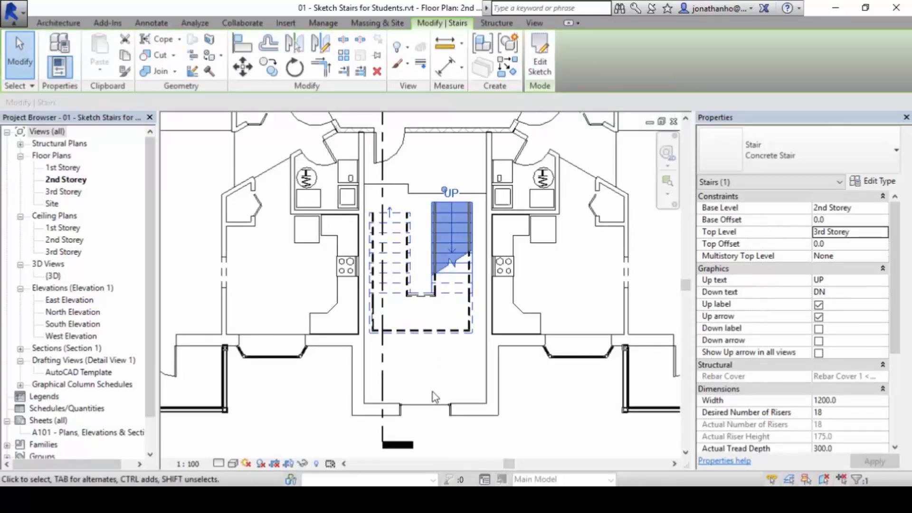
{"action": "mouse_move", "coordinate": [437, 392]}
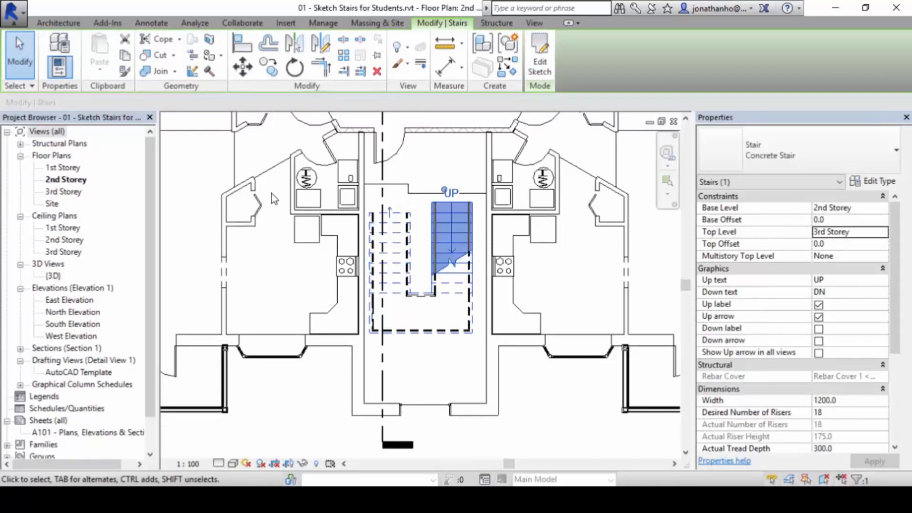
- Show the finished U-shaped stair with railings in the {3D} view, orbited to the side
{"action": "double_click", "coordinate": [51, 275]}
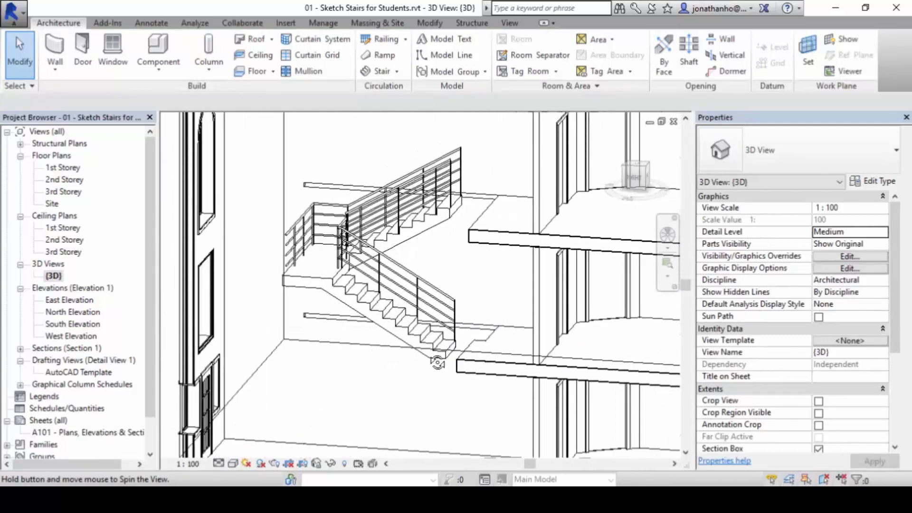
{"action": "left_click_drag", "start_coordinate": [438, 361], "coordinate": [506, 386]}
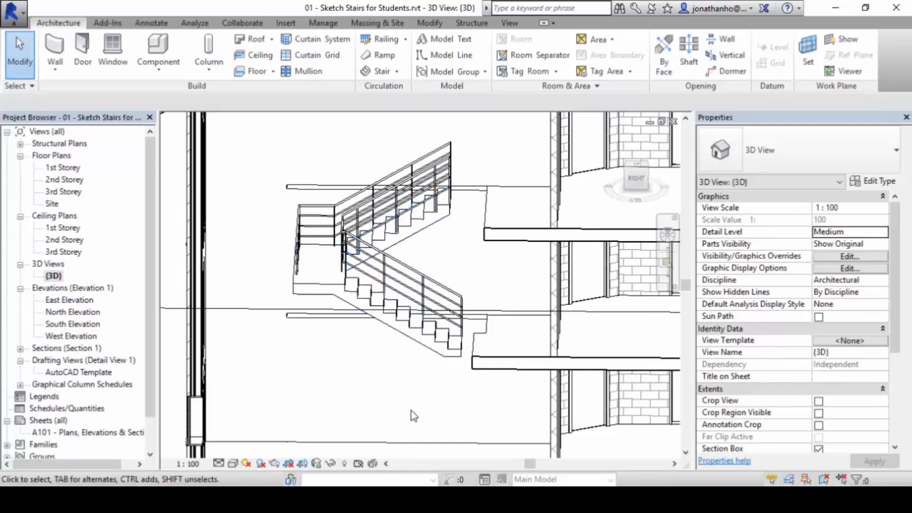
{"action": "mouse_move", "coordinate": [298, 380]}
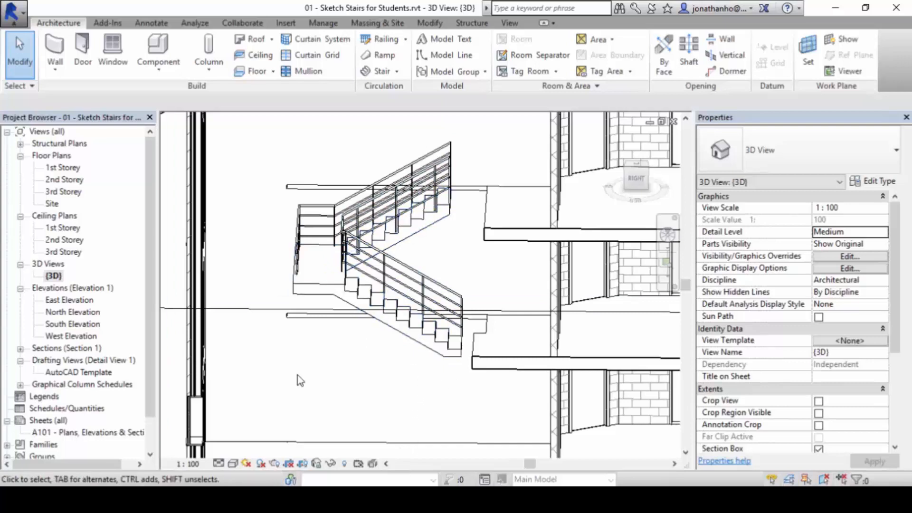
- Select the U-shaped concrete stair in the 3D view to reveal Edit Sketch
{"action": "left_click", "coordinate": [383, 180]}
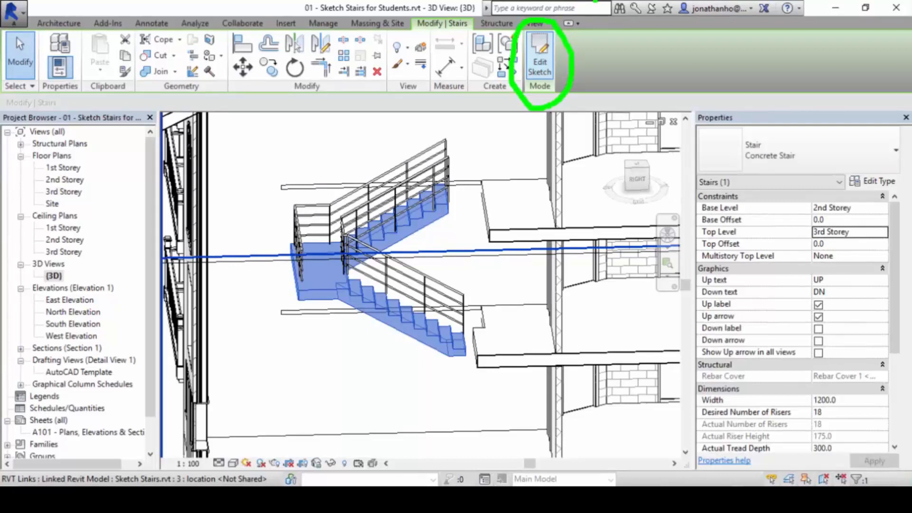
{"action": "left_click", "coordinate": [537, 52]}
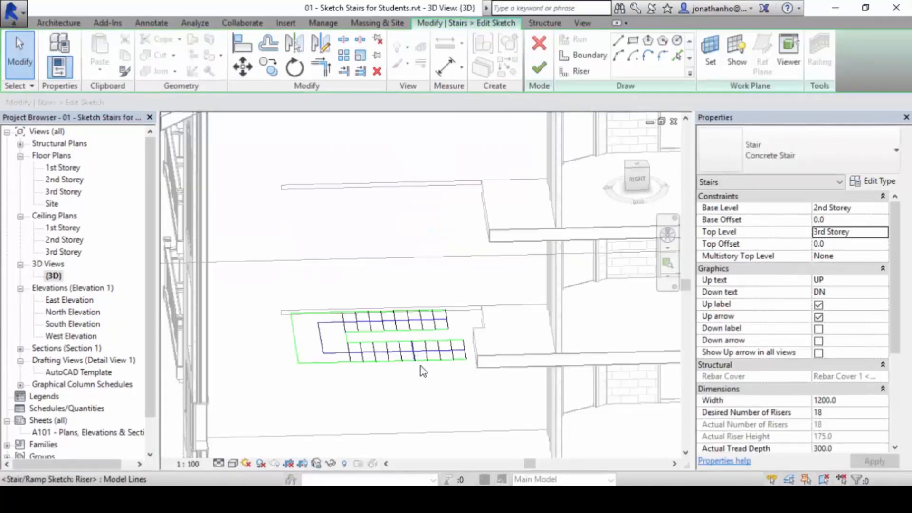
{"action": "left_click_drag", "start_coordinate": [423, 371], "coordinate": [472, 378]}
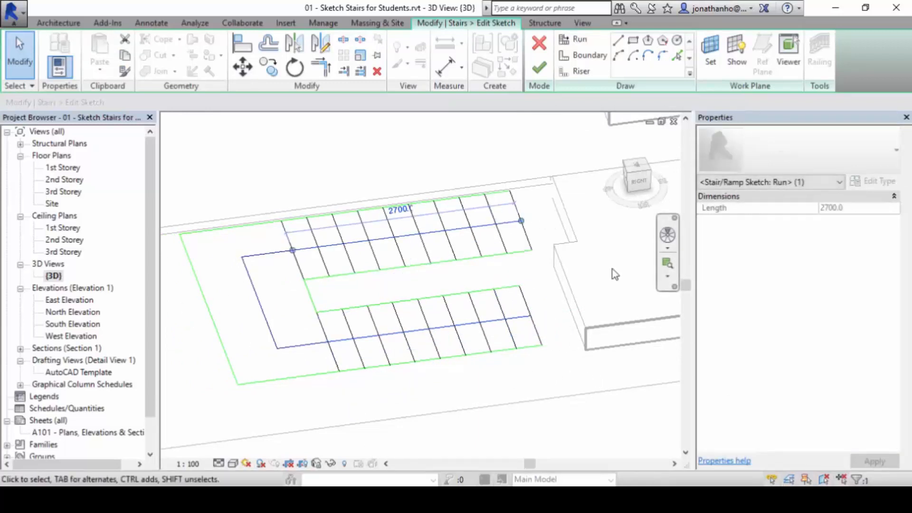
{"action": "left_click", "coordinate": [539, 66]}
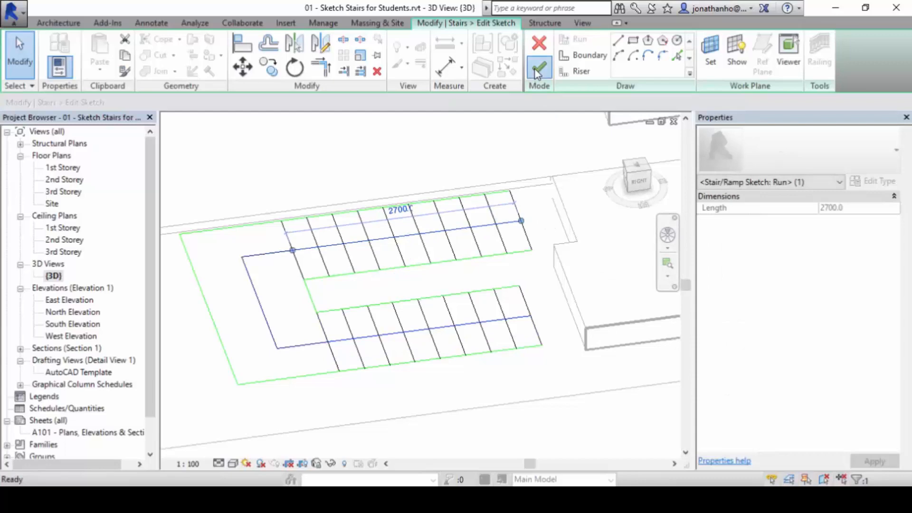
{"action": "left_click", "coordinate": [539, 45]}
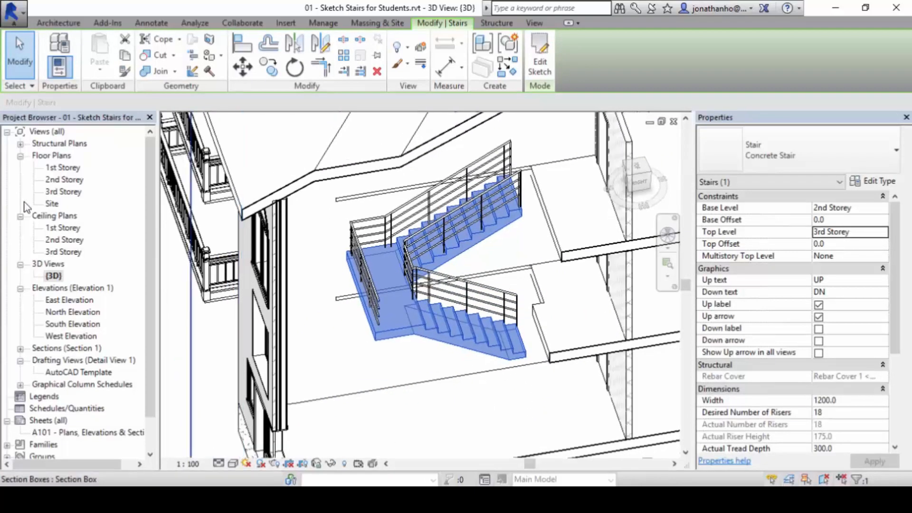
- Return to the 2nd Storey floor plan framed on the stair core
{"action": "left_click", "coordinate": [63, 179]}
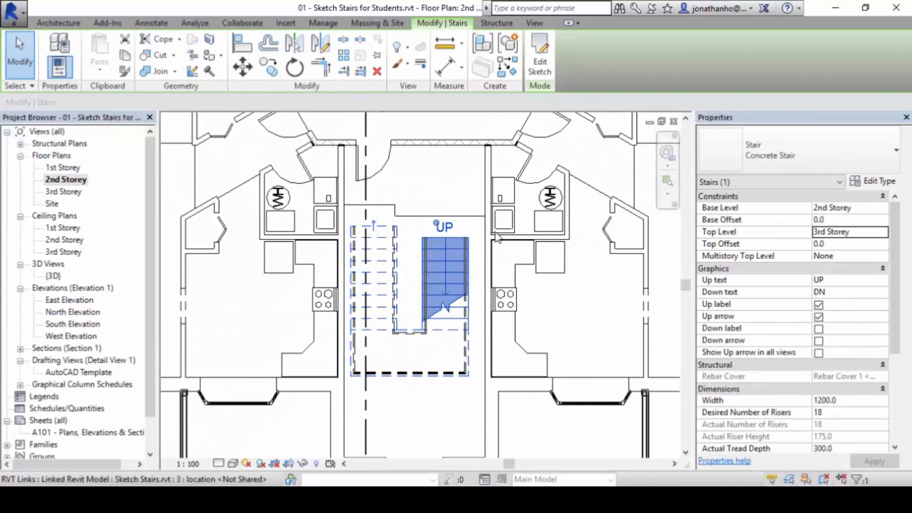
{"action": "mouse_move", "coordinate": [518, 413]}
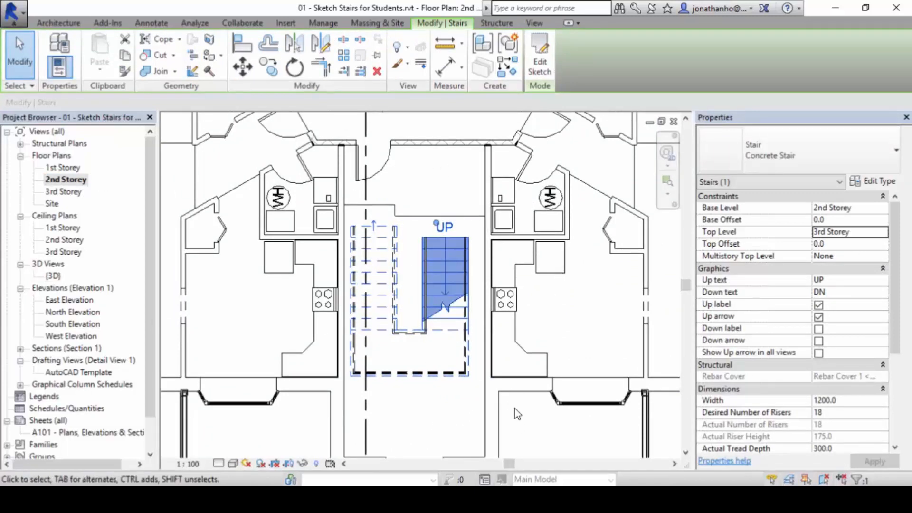
{"action": "mouse_move", "coordinate": [519, 411]}
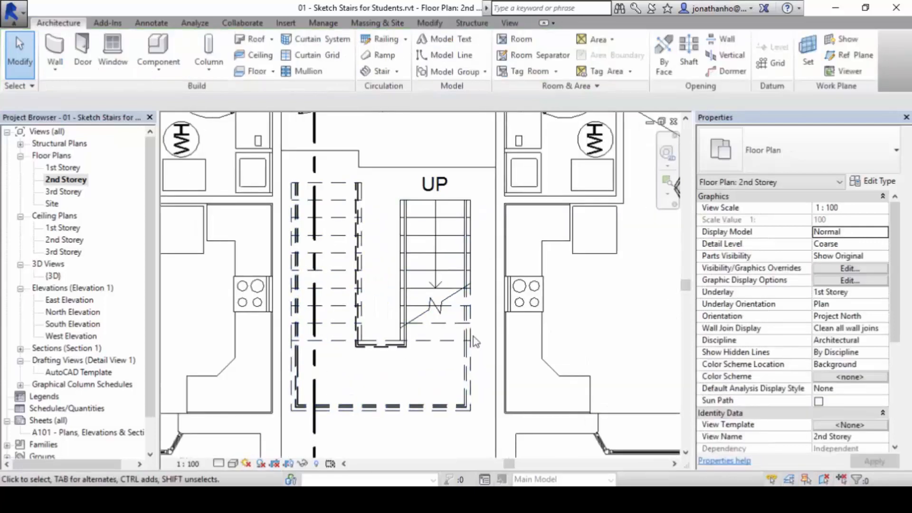
{"action": "mouse_move", "coordinate": [547, 271]}
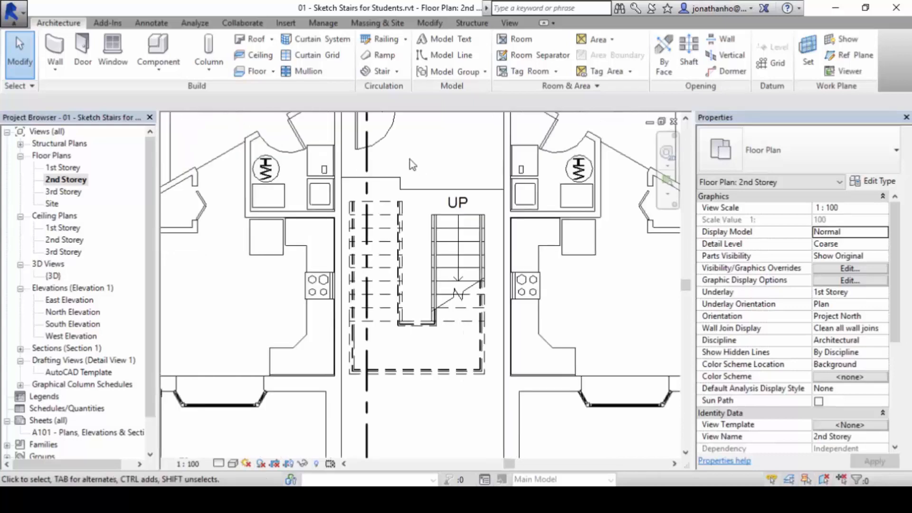
{"action": "mouse_move", "coordinate": [494, 295]}
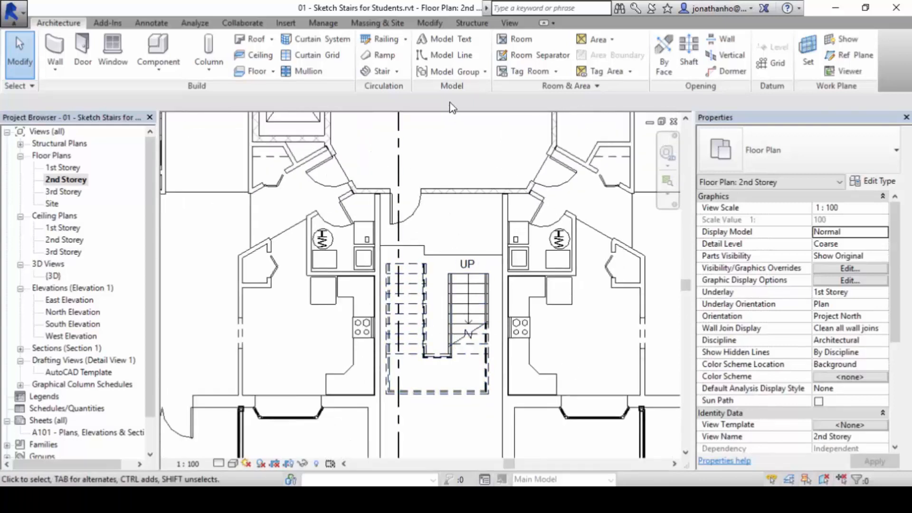
{"action": "scroll", "scroll_direction": "down", "scroll_amount": 3}
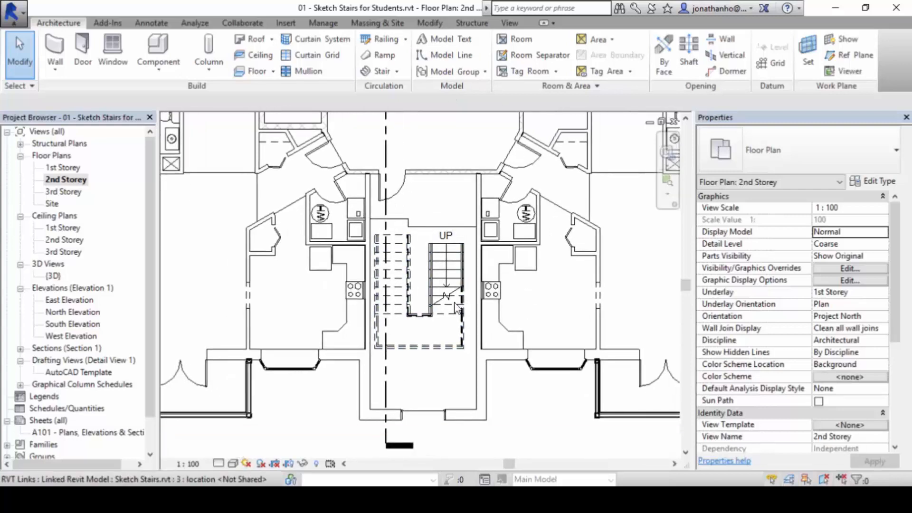
{"action": "mouse_move", "coordinate": [465, 177]}
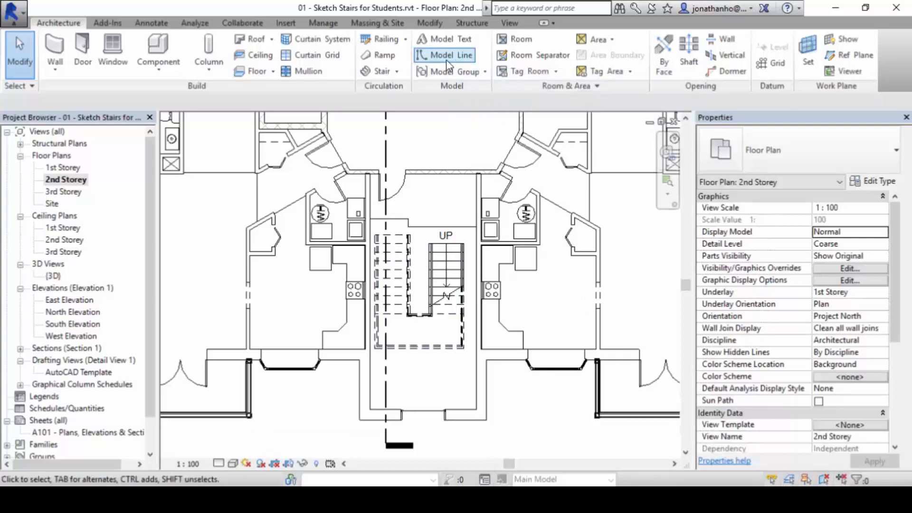
{"action": "mouse_move", "coordinate": [444, 55]}
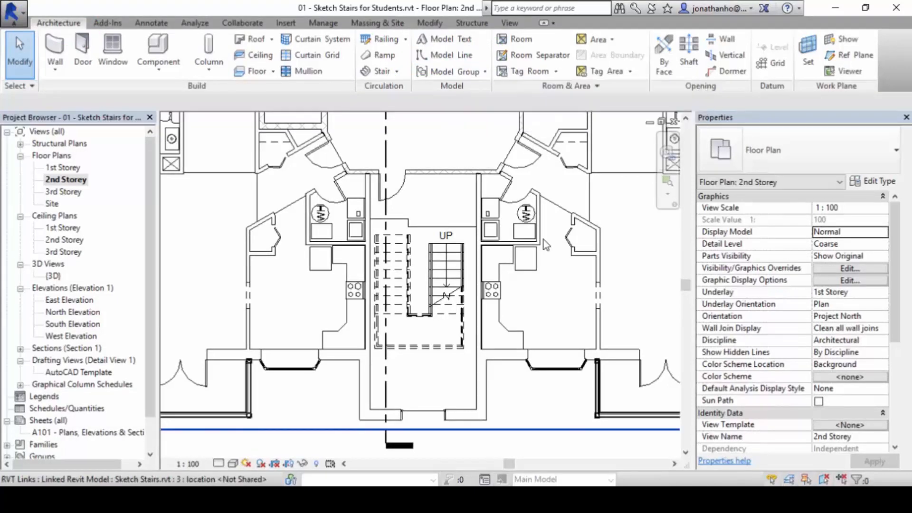
{"action": "mouse_move", "coordinate": [540, 250]}
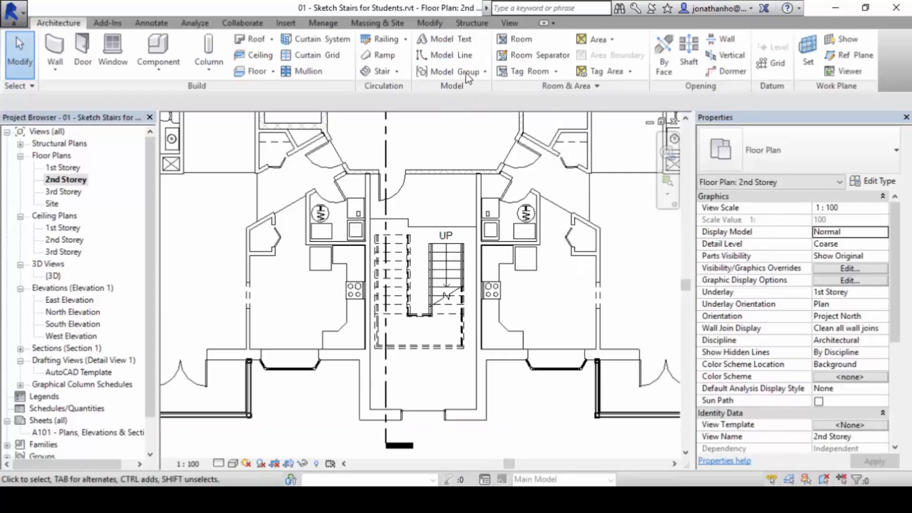
- Select the U-shaped concrete stair in the core of the 2nd Storey plan
{"action": "left_click", "coordinate": [443, 55]}
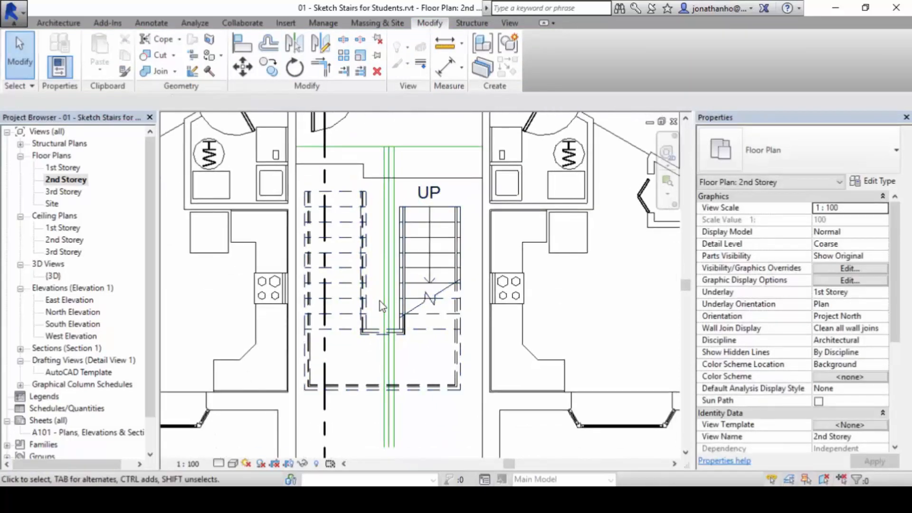
{"action": "mouse_move", "coordinate": [579, 377]}
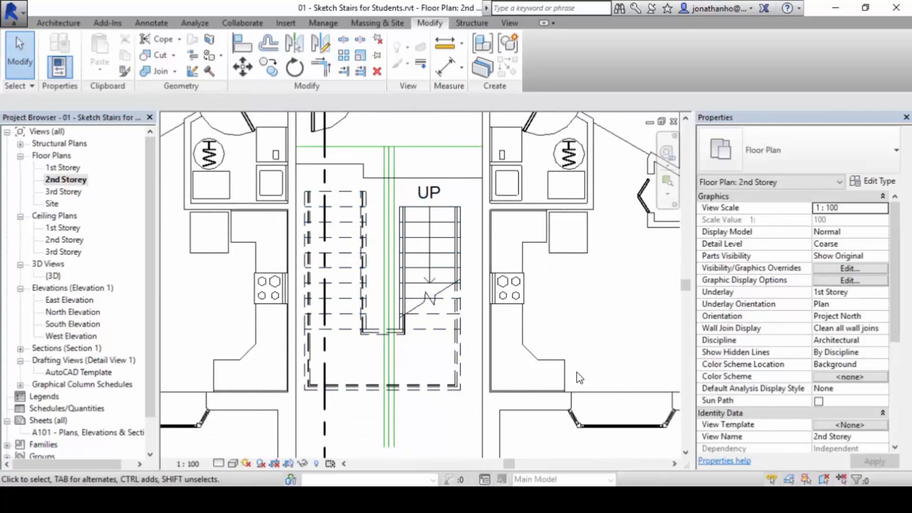
{"action": "mouse_move", "coordinate": [603, 371]}
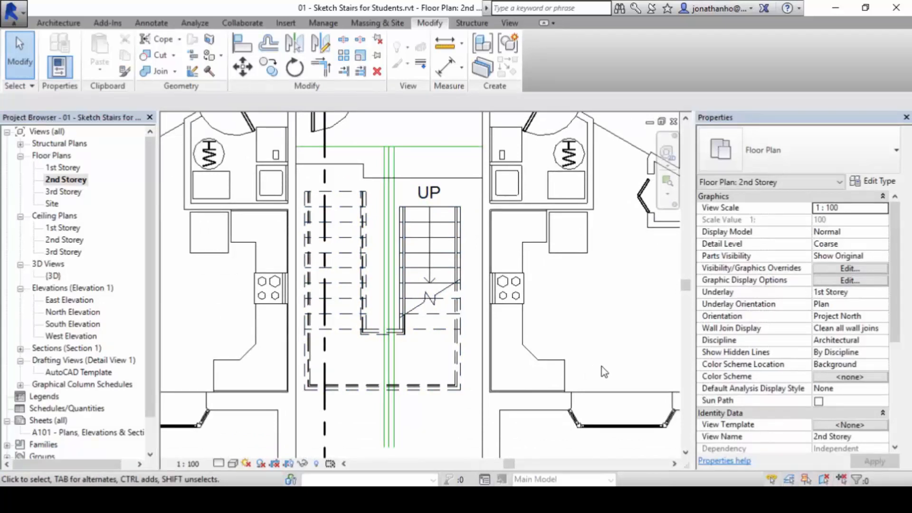
{"action": "mouse_move", "coordinate": [290, 133]}
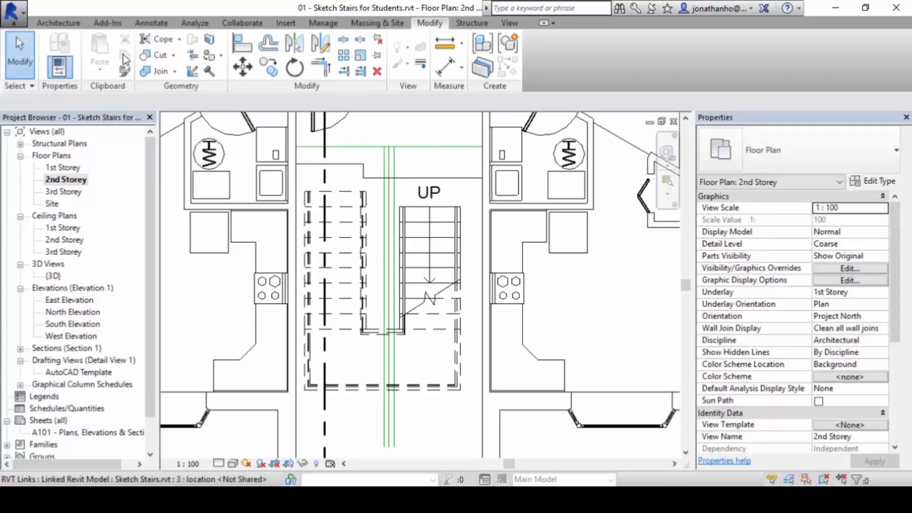
{"action": "left_click", "coordinate": [58, 22]}
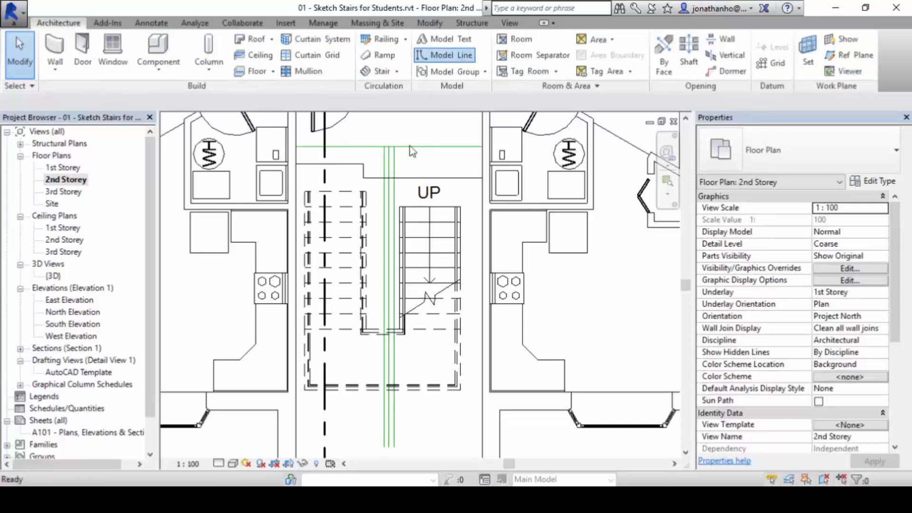
{"action": "left_click", "coordinate": [445, 55]}
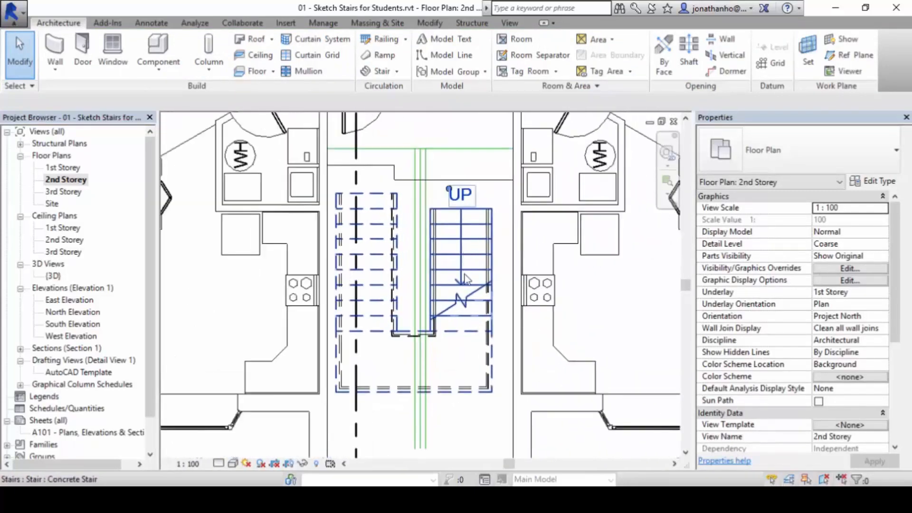
{"action": "mouse_move", "coordinate": [465, 278]}
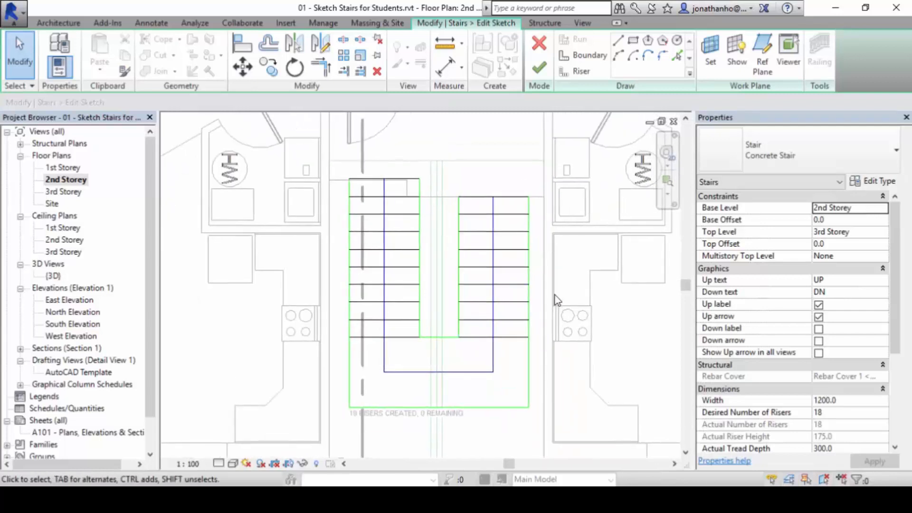
{"action": "mouse_move", "coordinate": [459, 288]}
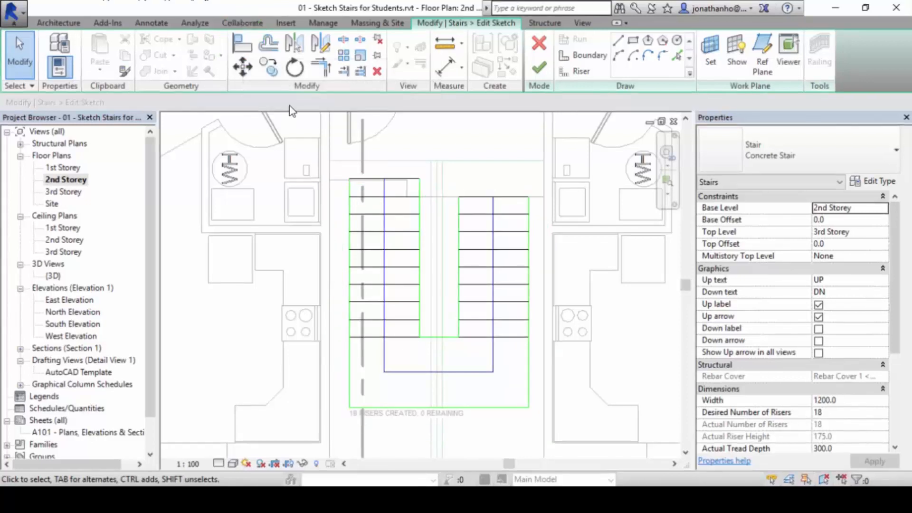
- Start Align and pick the core wall face as the alignment reference
{"action": "left_click", "coordinate": [242, 43]}
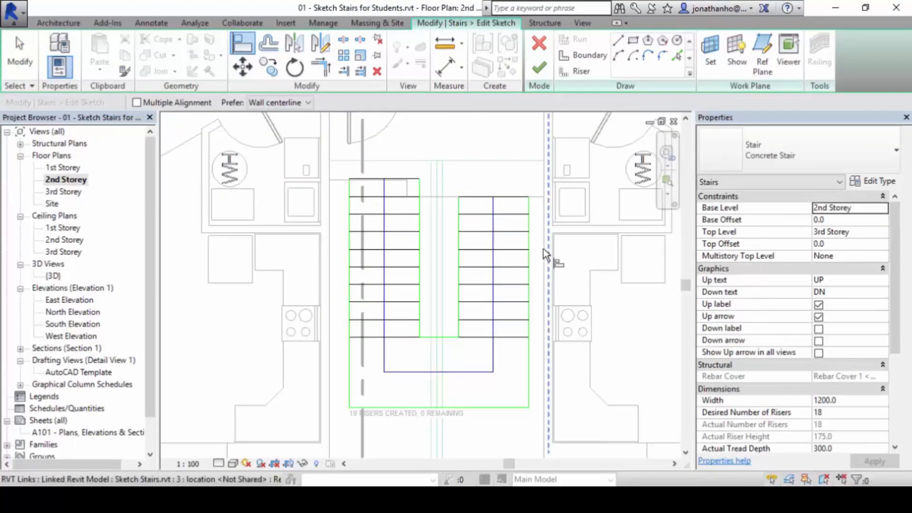
{"action": "mouse_move", "coordinate": [547, 251]}
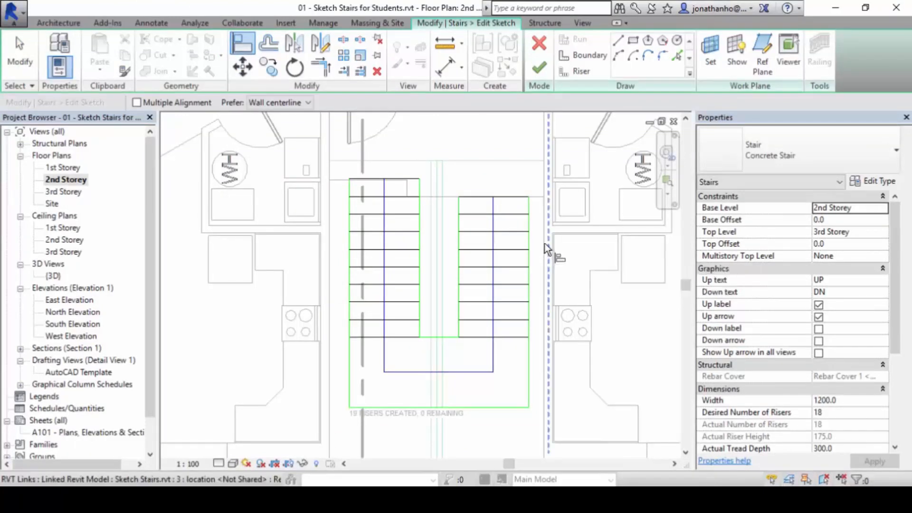
{"action": "mouse_move", "coordinate": [550, 251]}
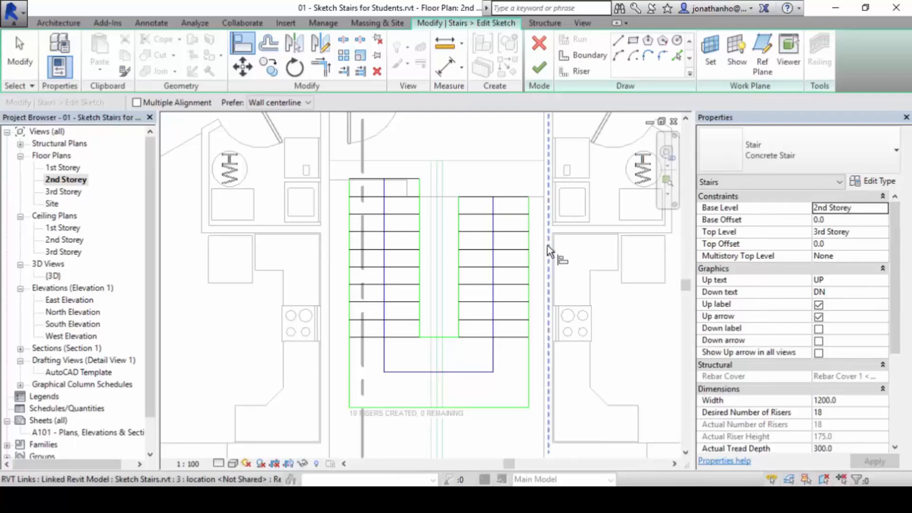
{"action": "mouse_move", "coordinate": [550, 247]}
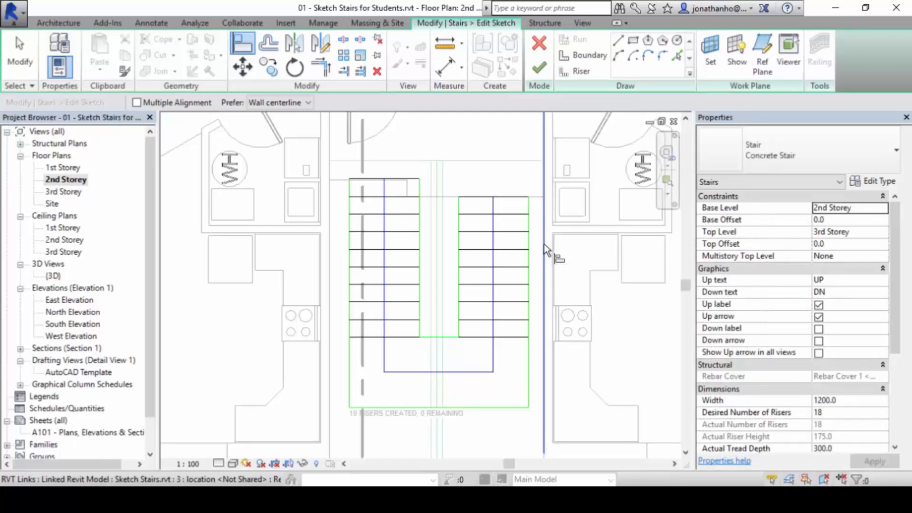
{"action": "mouse_move", "coordinate": [552, 255]}
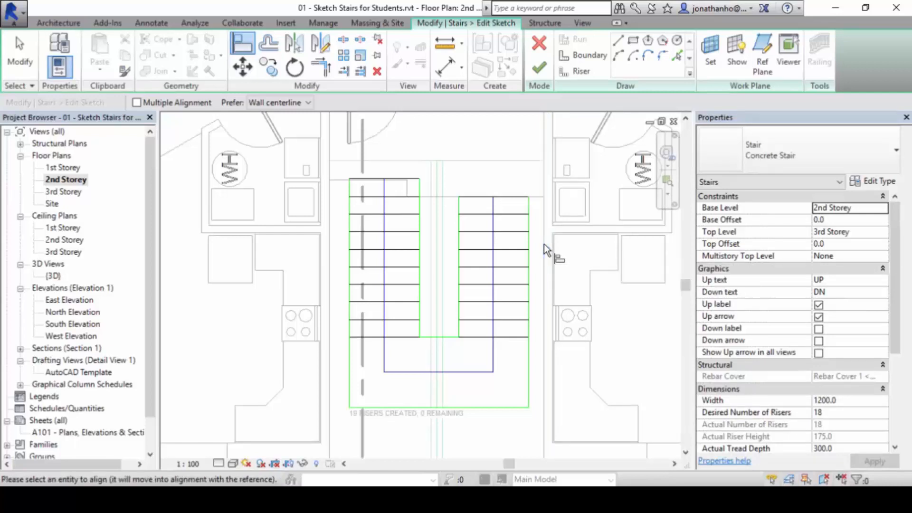
{"action": "mouse_move", "coordinate": [529, 250]}
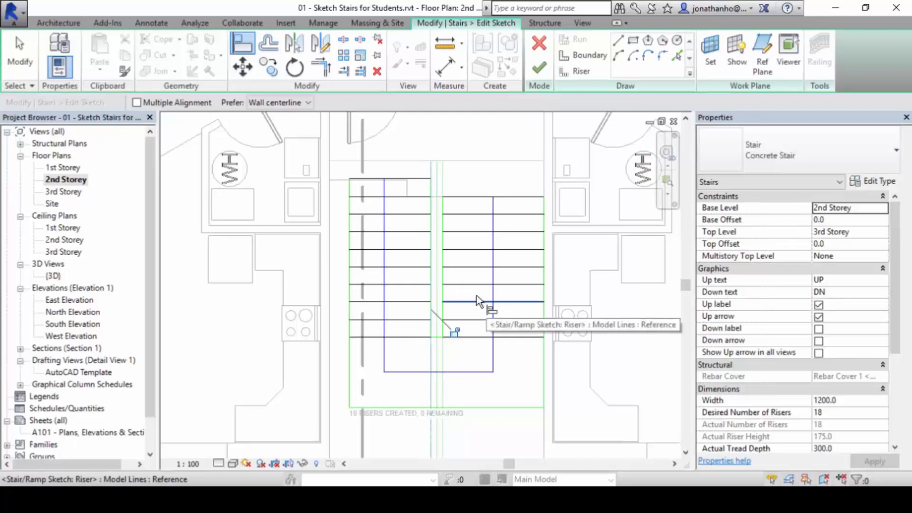
{"action": "mouse_move", "coordinate": [330, 269]}
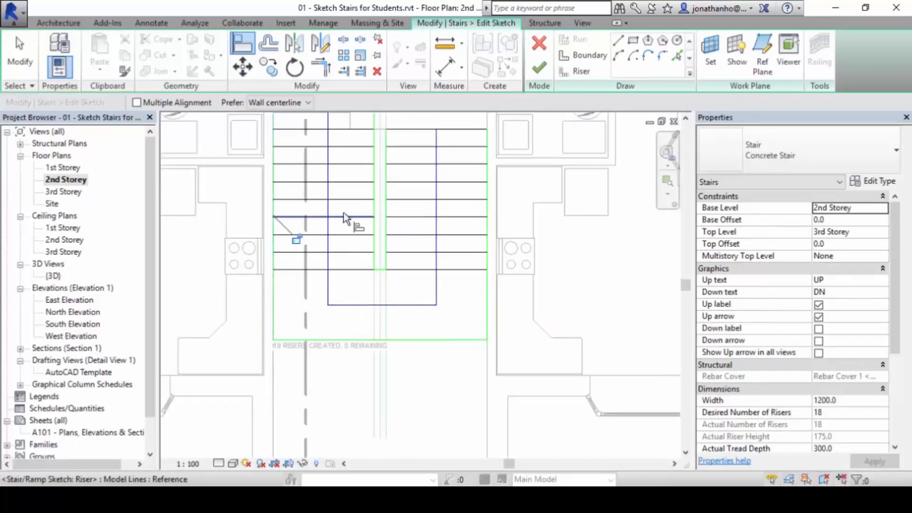
- Set the bottom landing boundary 1750 from the reference line
{"action": "left_click", "coordinate": [449, 43]}
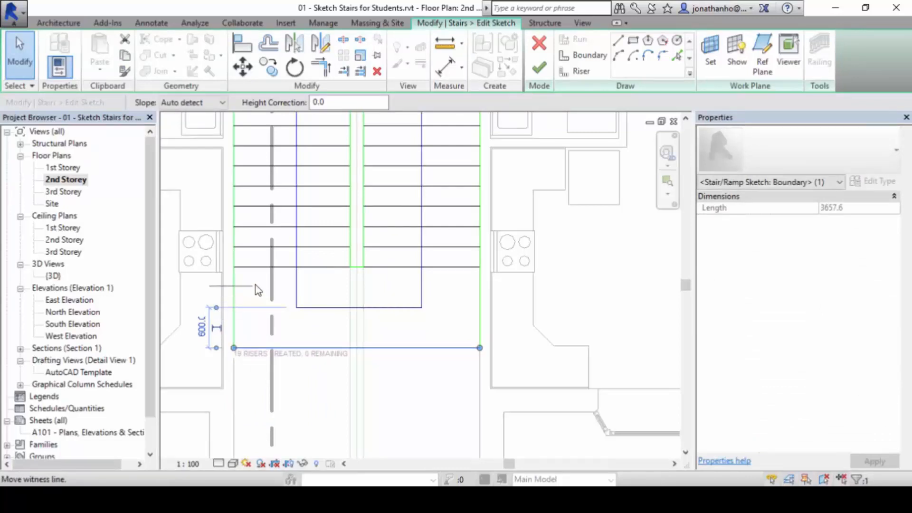
{"action": "mouse_move", "coordinate": [265, 270]}
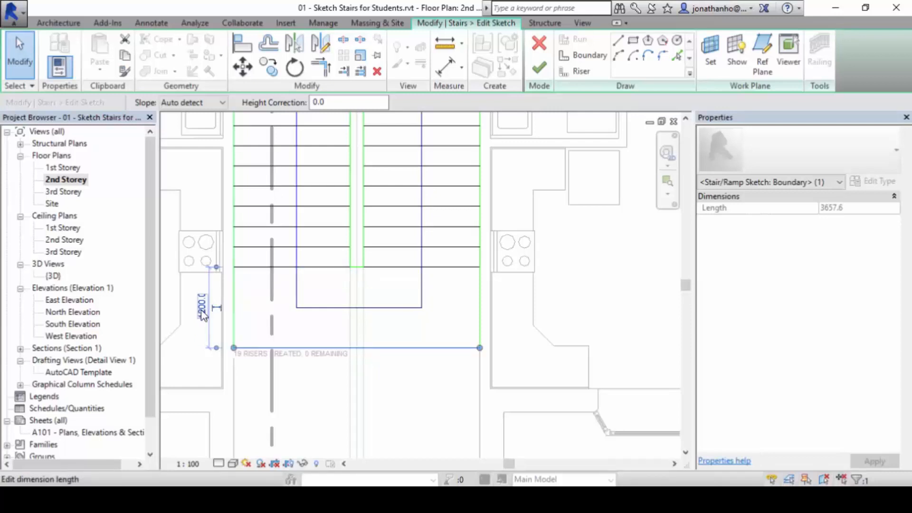
{"action": "type", "text": "1750"}
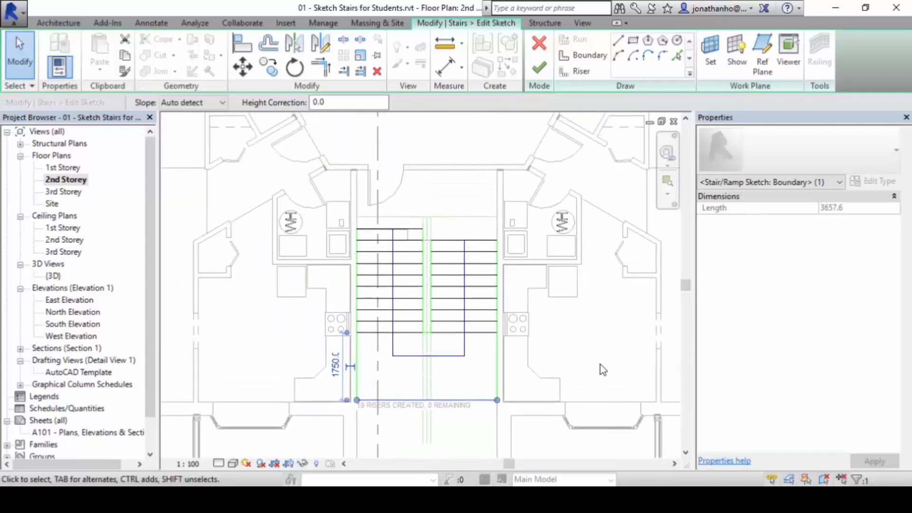
{"action": "mouse_move", "coordinate": [610, 358]}
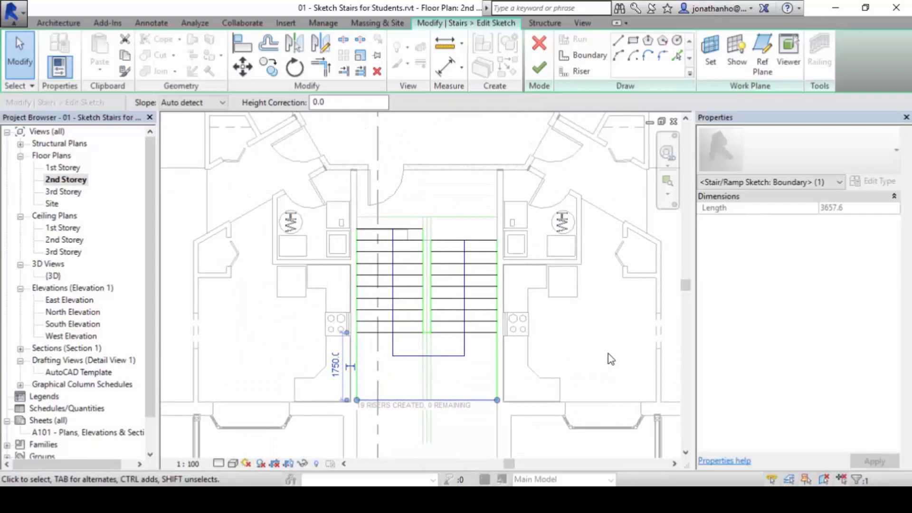
{"action": "mouse_move", "coordinate": [599, 358]}
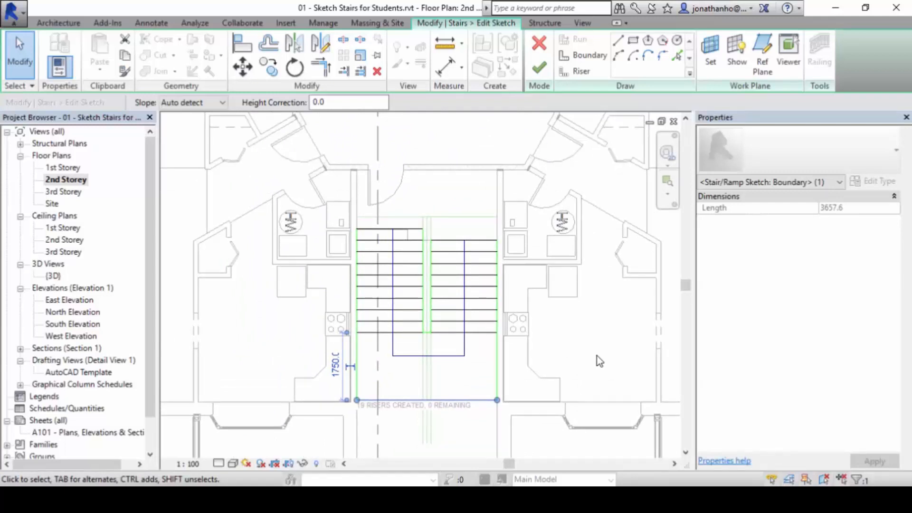
{"action": "mouse_move", "coordinate": [428, 471]}
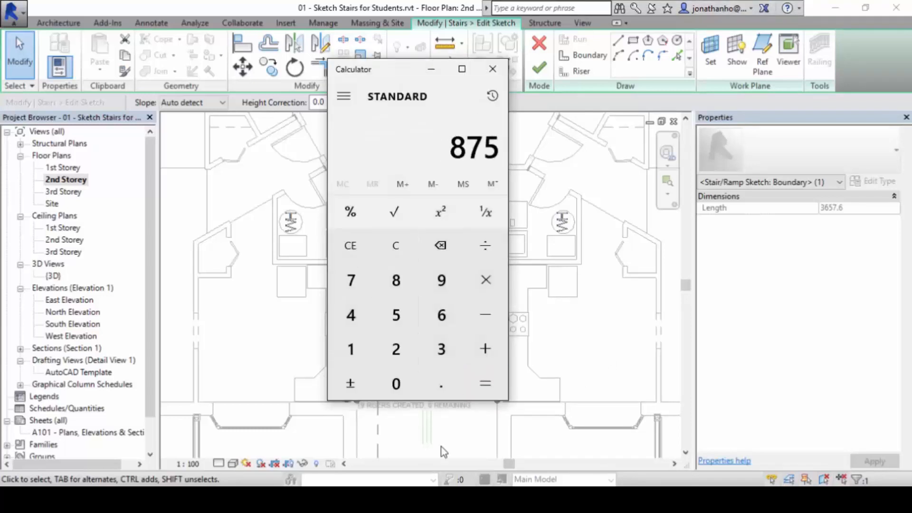
- Put away Calculator showing 875 and return to the stair sketch in Revit
{"action": "left_click", "coordinate": [492, 69]}
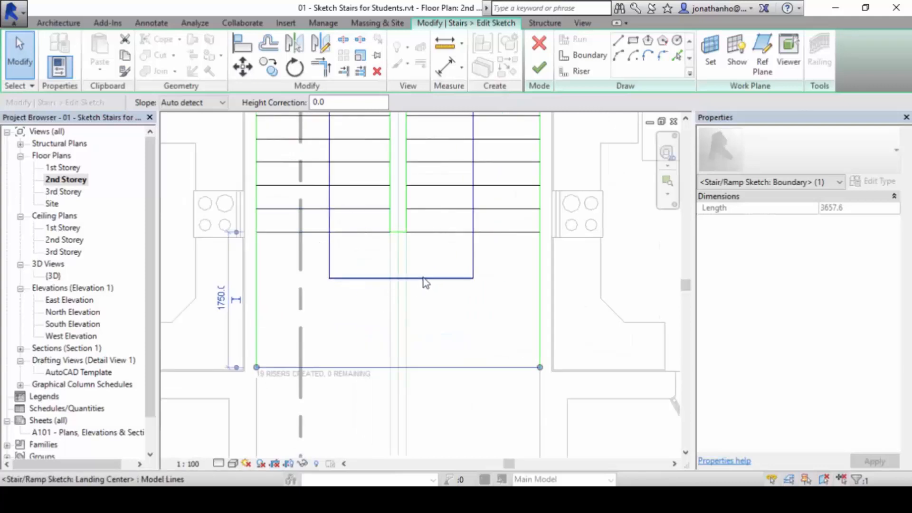
{"action": "left_click", "coordinate": [400, 277]}
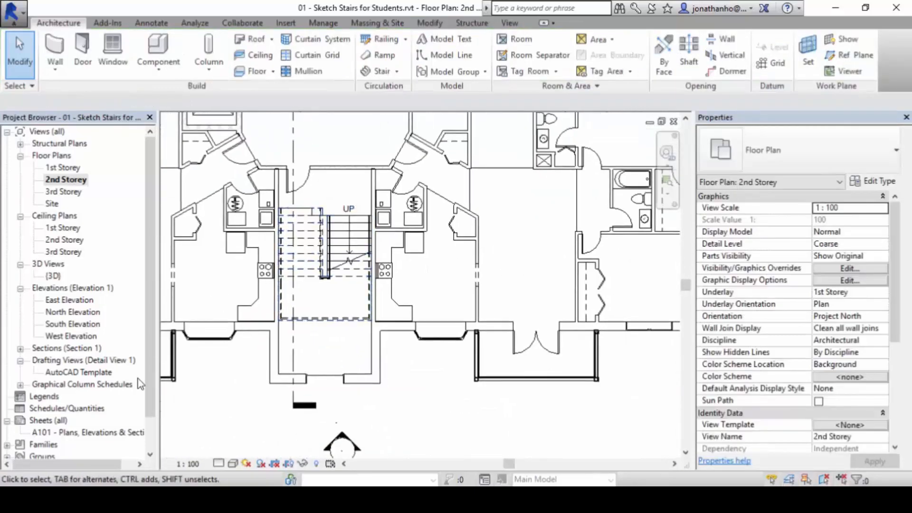
- Show the finished U-shaped stair in the {3D} view and orbit around it
{"action": "double_click", "coordinate": [53, 275]}
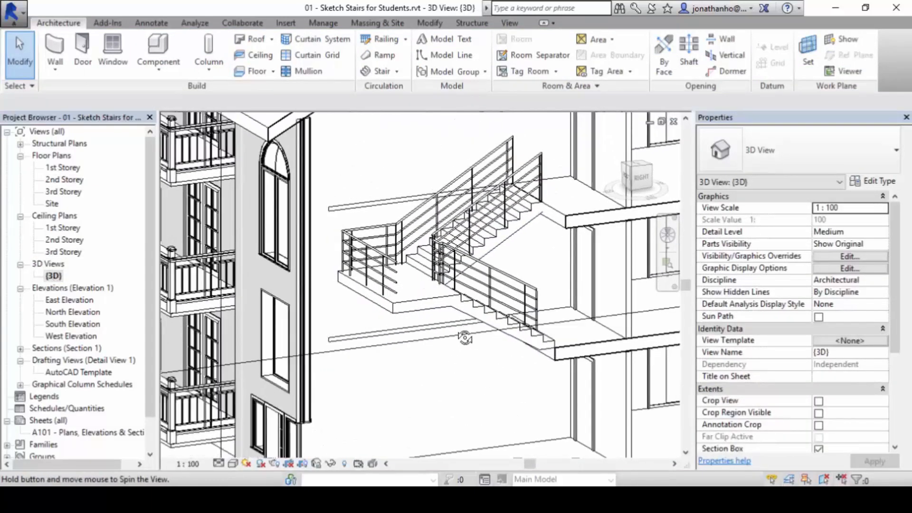
{"action": "left_click_drag", "start_coordinate": [466, 337], "coordinate": [461, 405]}
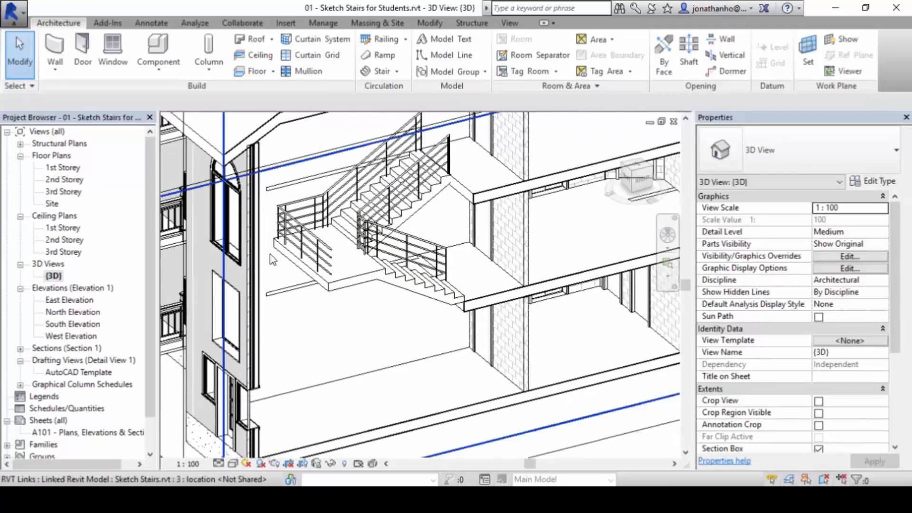
- Compare the 2nd and 3rd Storey plans, then settle on the 1st Storey plan of the core
{"action": "double_click", "coordinate": [64, 179]}
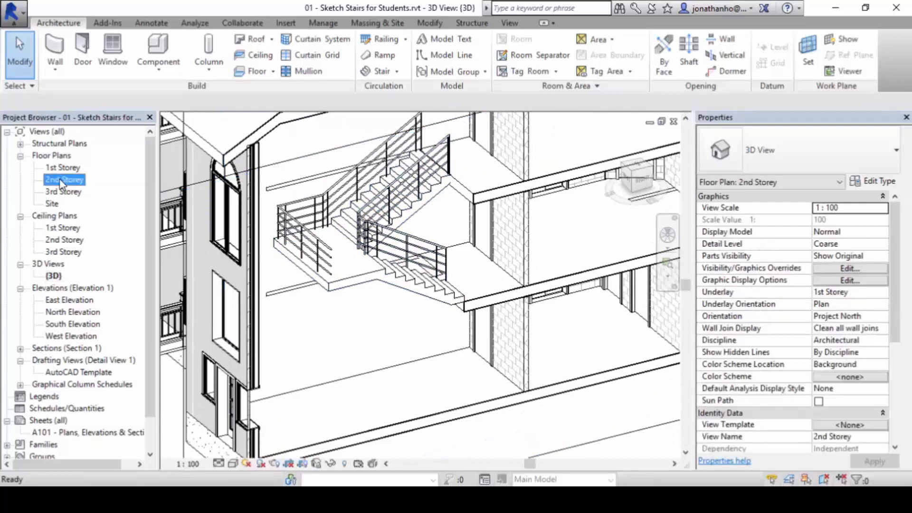
{"action": "double_click", "coordinate": [65, 180]}
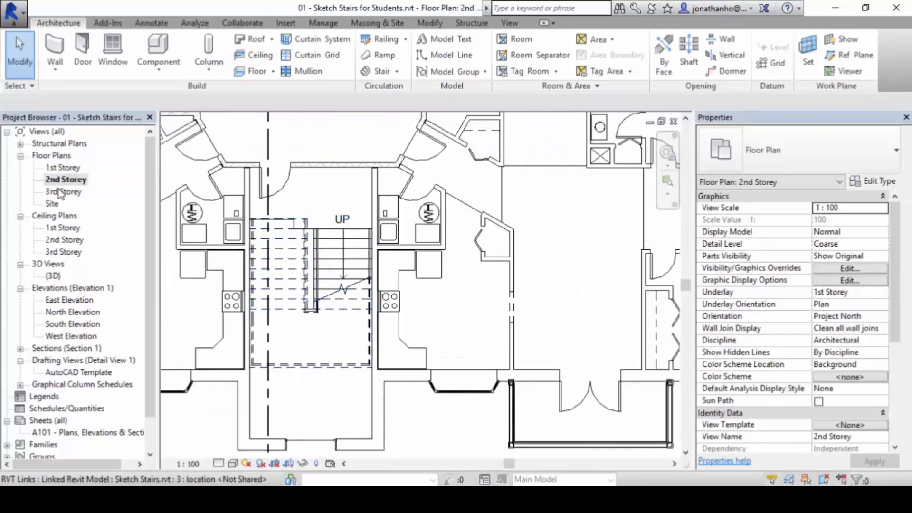
{"action": "double_click", "coordinate": [65, 191]}
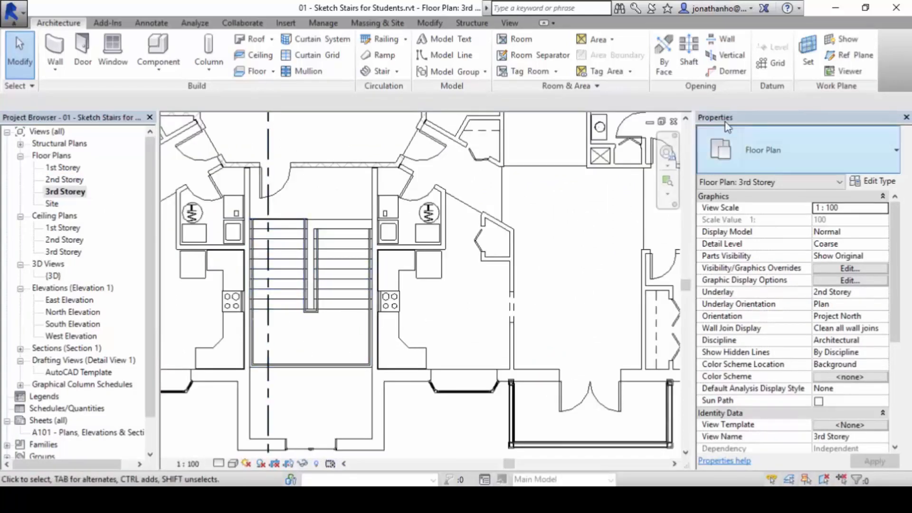
{"action": "double_click", "coordinate": [65, 179]}
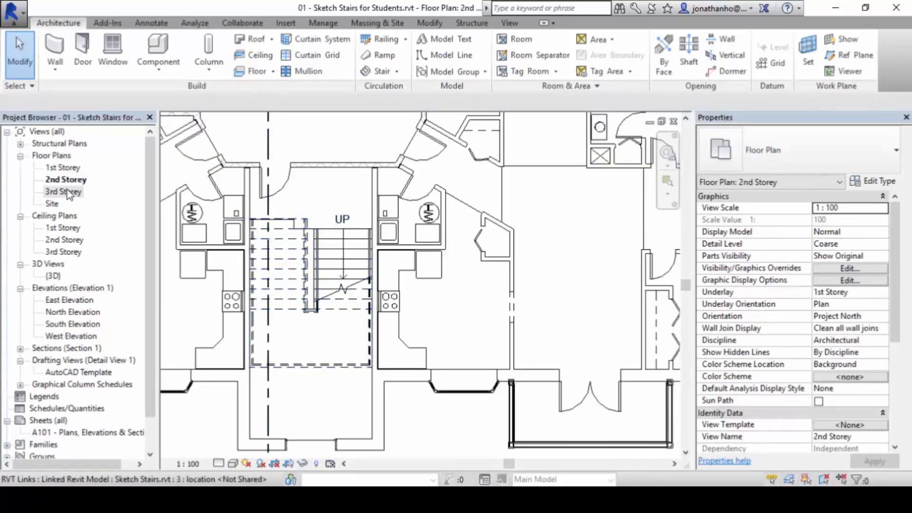
{"action": "double_click", "coordinate": [63, 167]}
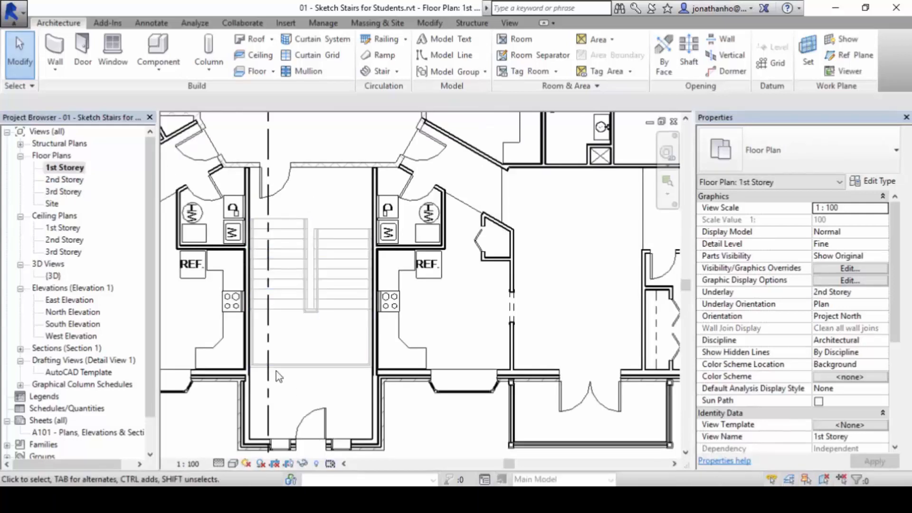
{"action": "left_click", "coordinate": [279, 227]}
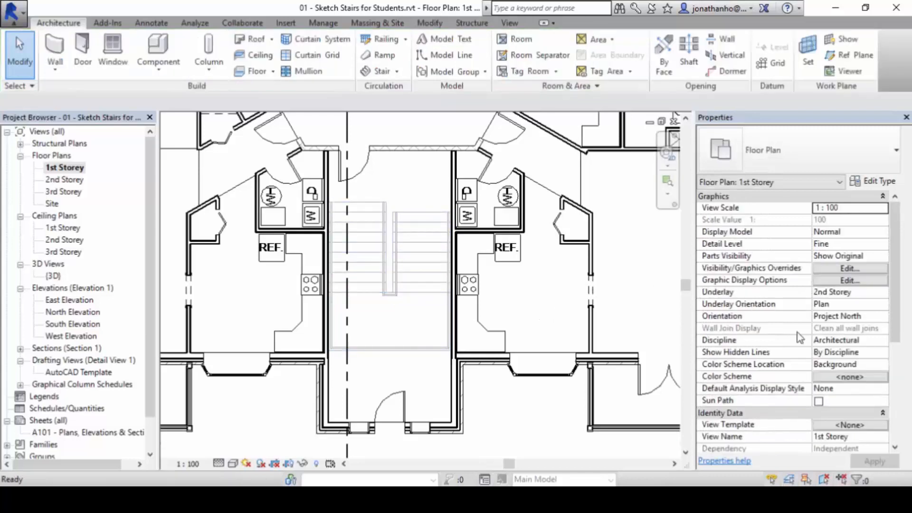
{"action": "left_click", "coordinate": [848, 291]}
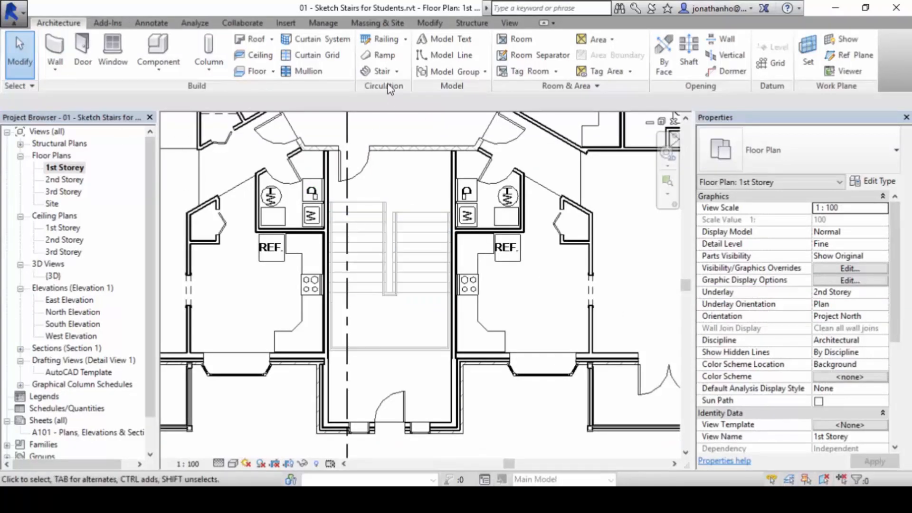
- Sketch a straight 18-riser stair run in the core from 1st to 2nd Storey and finish it
{"action": "left_click", "coordinate": [395, 72]}
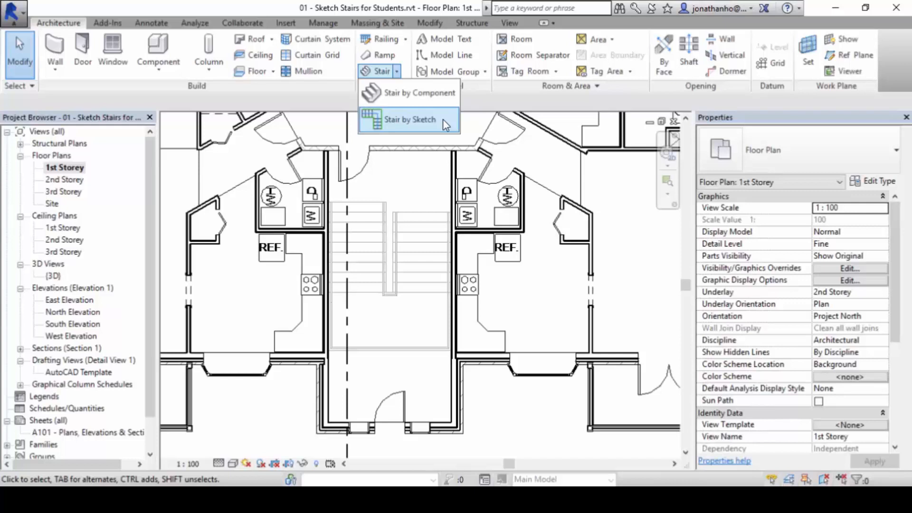
{"action": "left_click", "coordinate": [408, 120]}
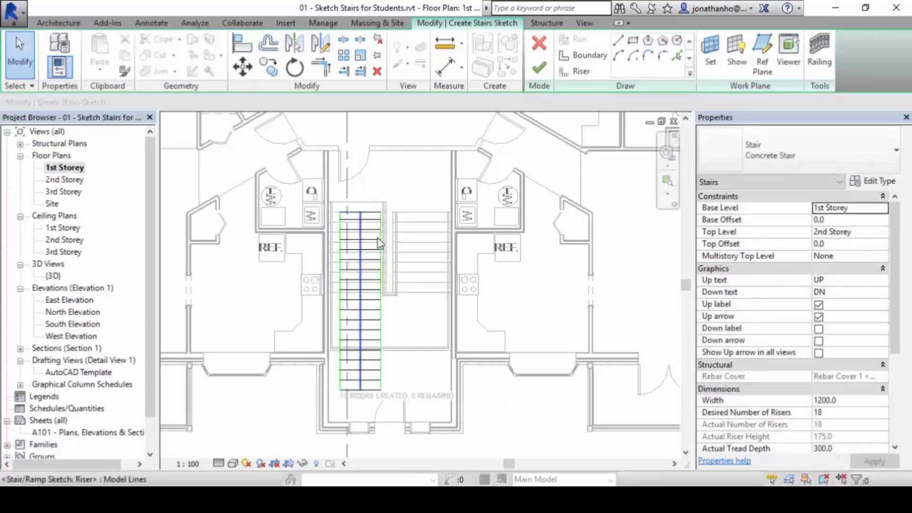
{"action": "left_click", "coordinate": [340, 372]}
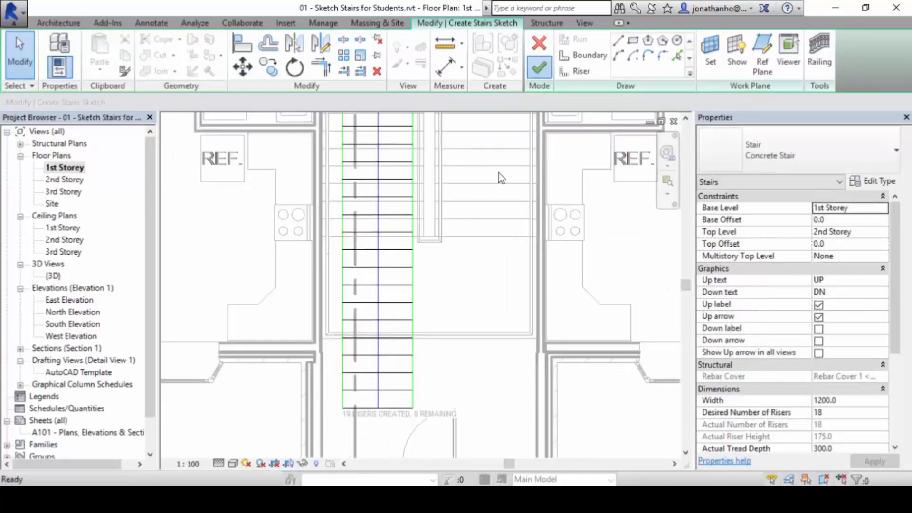
{"action": "left_click", "coordinate": [538, 66]}
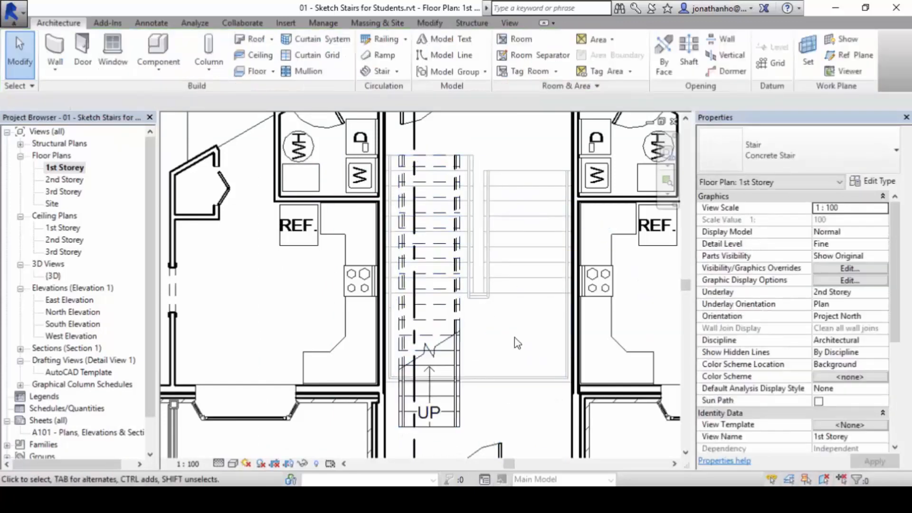
{"action": "left_click", "coordinate": [430, 348]}
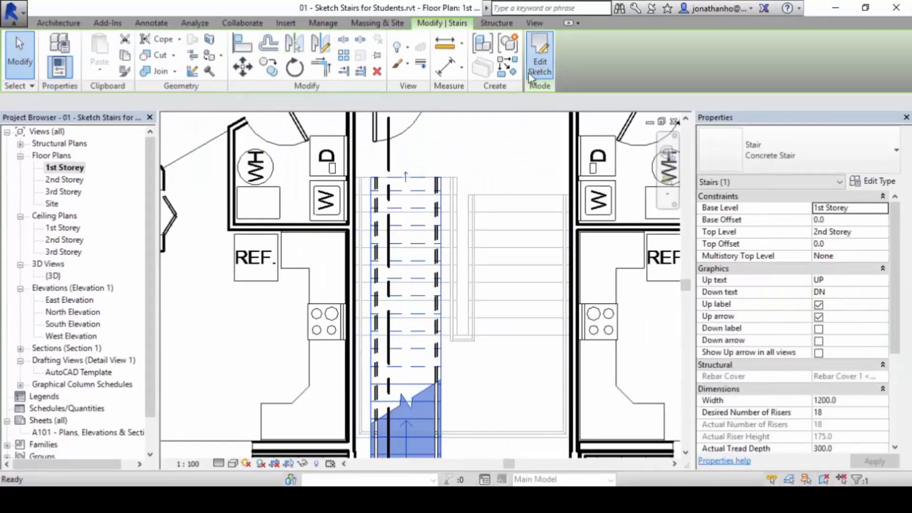
- Reopen the straight stair's sketch, align its run to the core wall and finish editing
{"action": "left_click", "coordinate": [538, 54]}
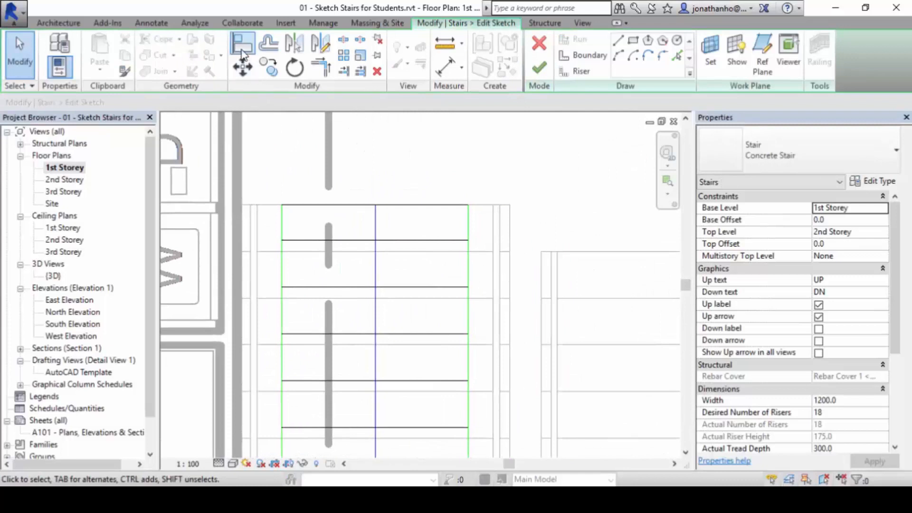
{"action": "left_click", "coordinate": [242, 43]}
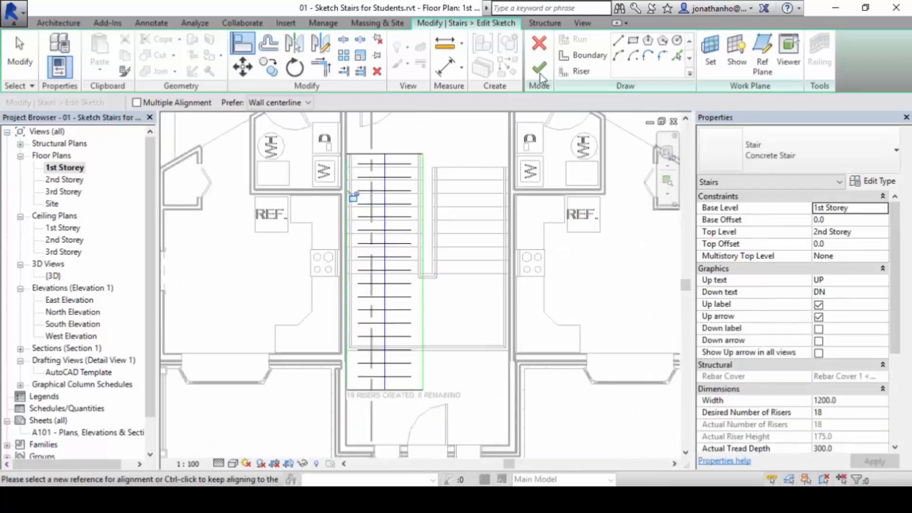
{"action": "left_click", "coordinate": [539, 69]}
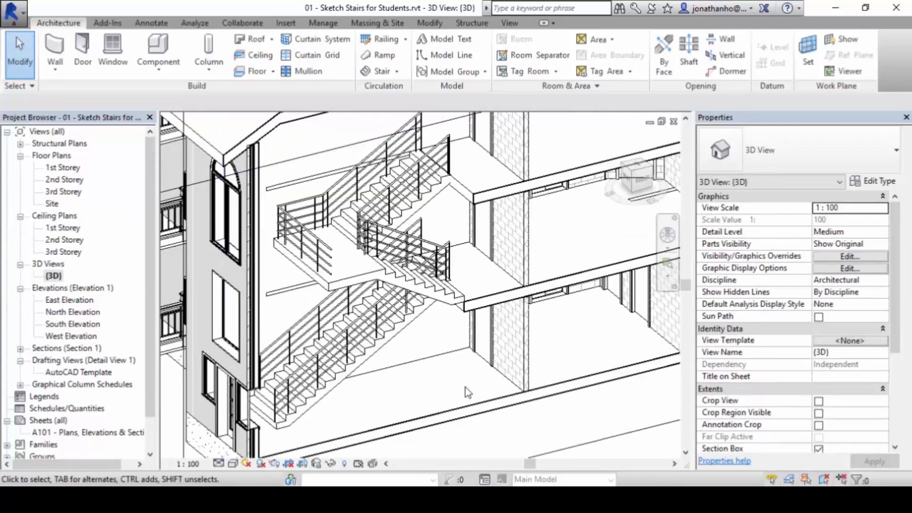
{"action": "left_click_drag", "start_coordinate": [468, 392], "coordinate": [451, 339]}
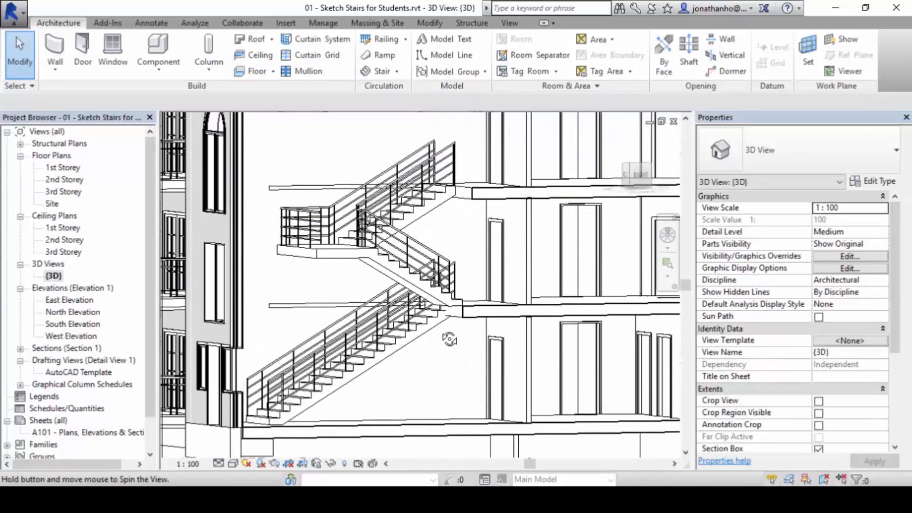
{"action": "left_click_drag", "start_coordinate": [449, 339], "coordinate": [418, 387]}
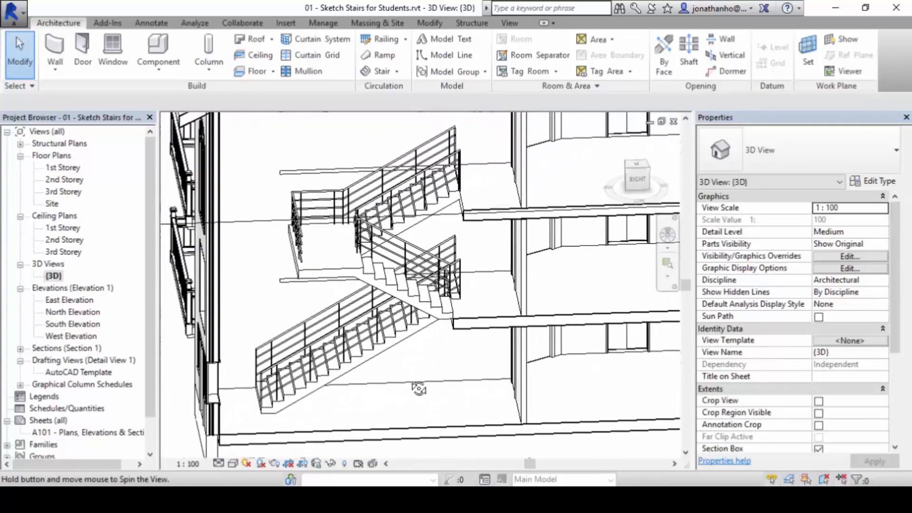
{"action": "left_click", "coordinate": [349, 361]}
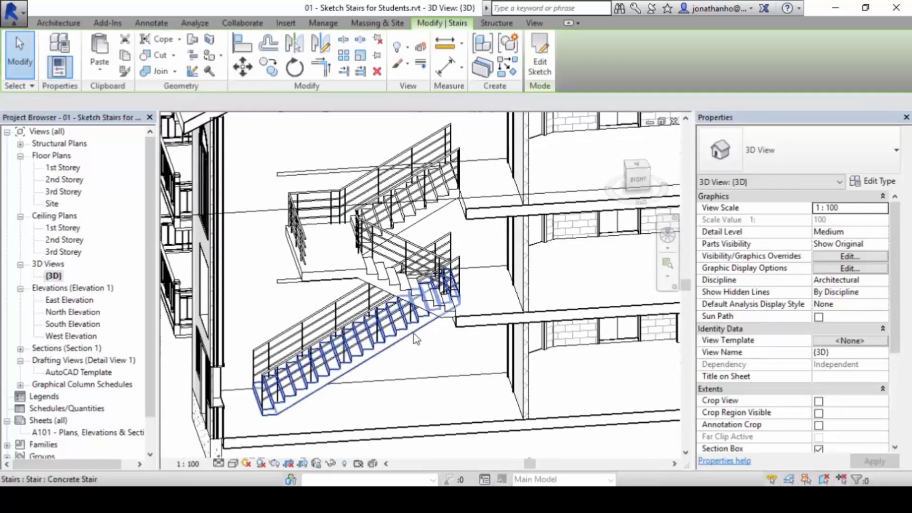
{"action": "left_click", "coordinate": [361, 348]}
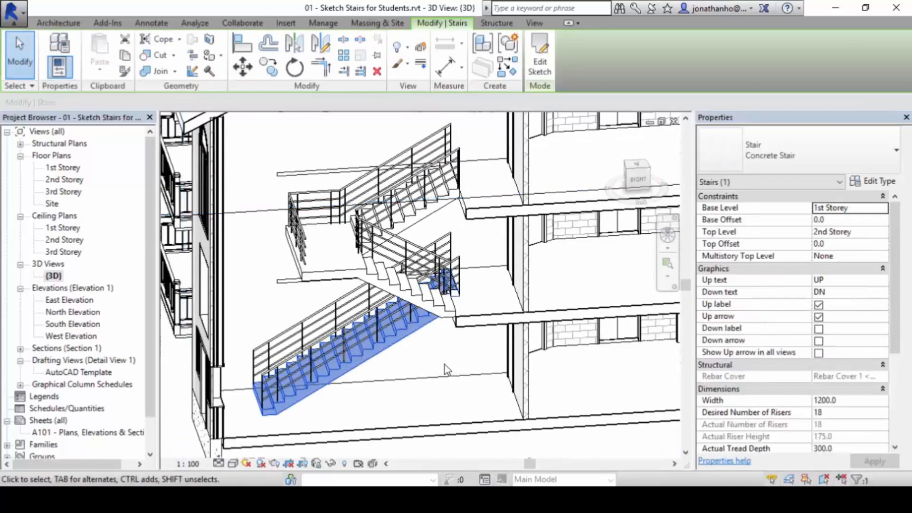
{"action": "double_click", "coordinate": [62, 167]}
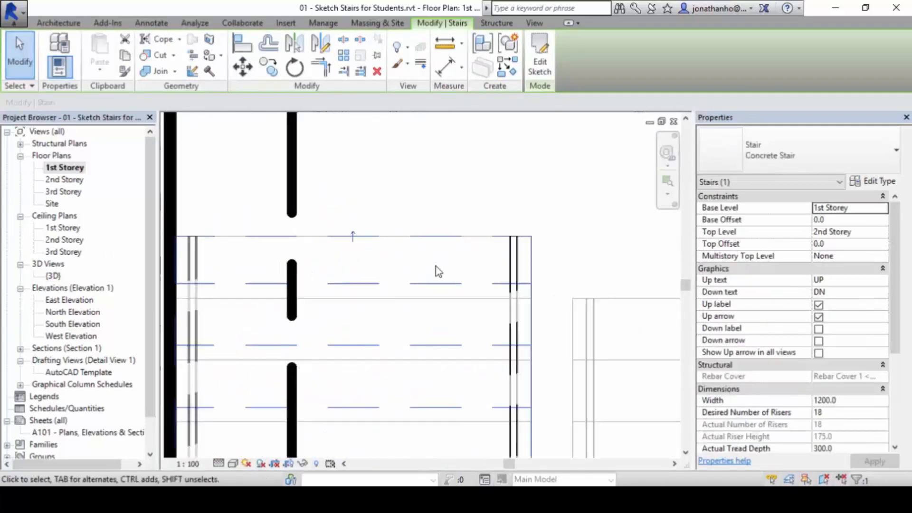
{"action": "left_click", "coordinate": [242, 45]}
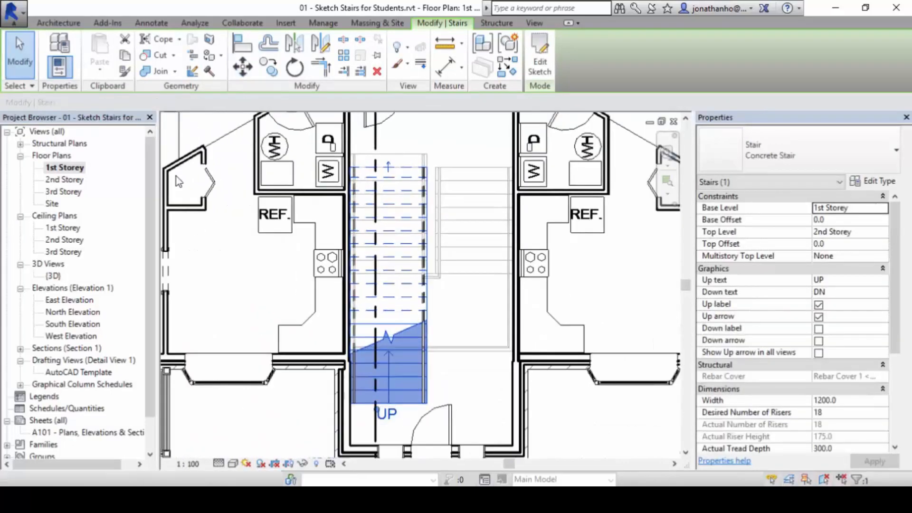
{"action": "double_click", "coordinate": [51, 275]}
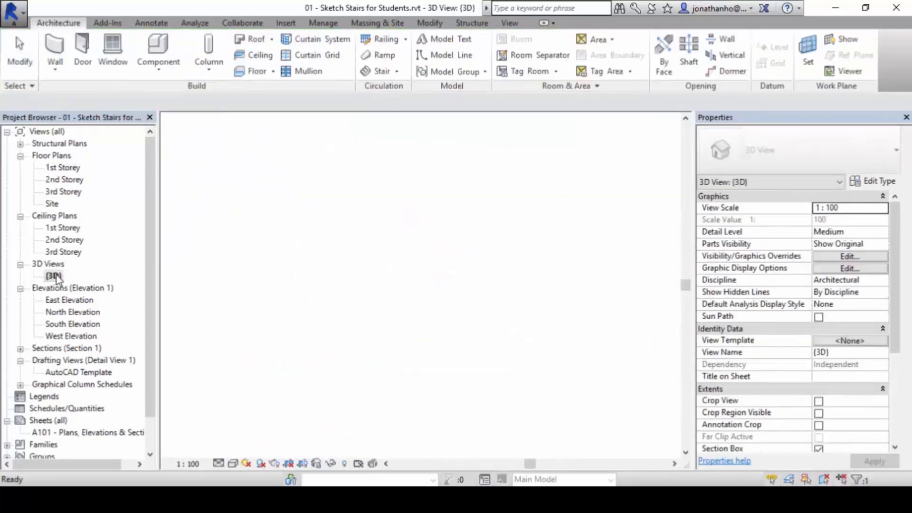
{"action": "double_click", "coordinate": [53, 276]}
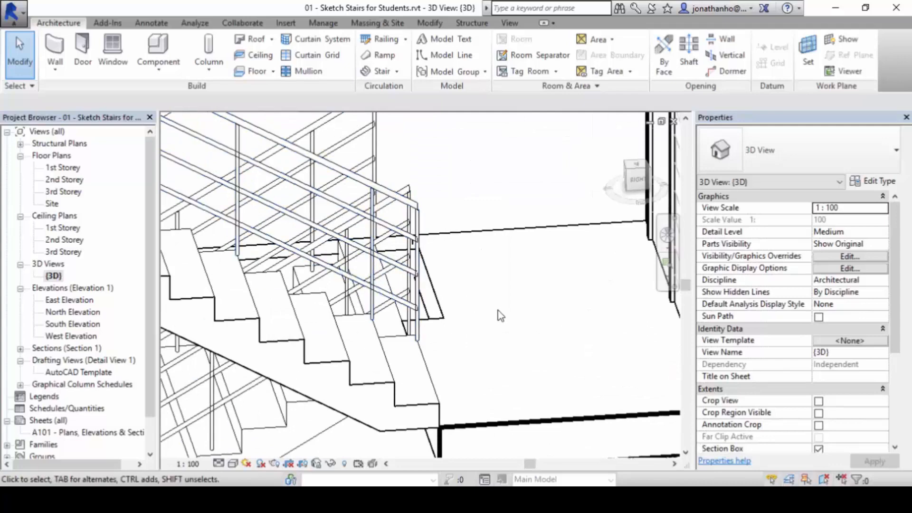
{"action": "double_click", "coordinate": [62, 167]}
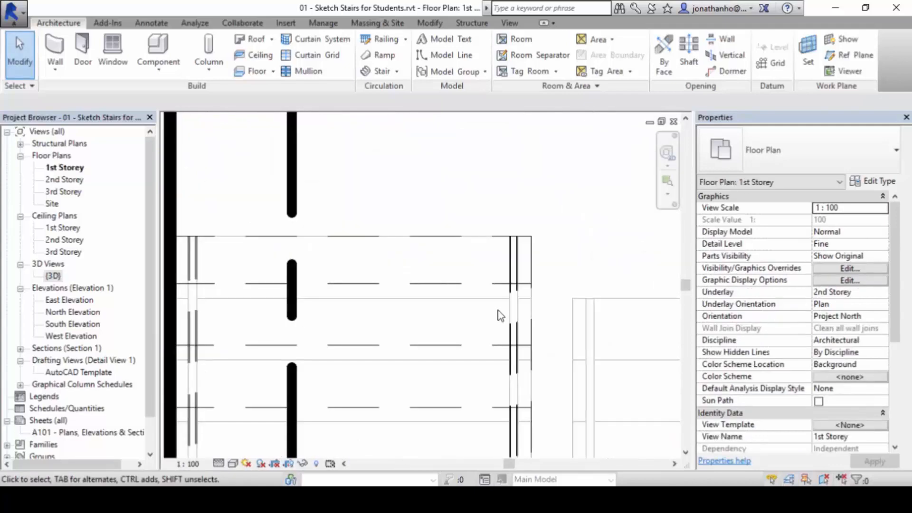
{"action": "double_click", "coordinate": [54, 276]}
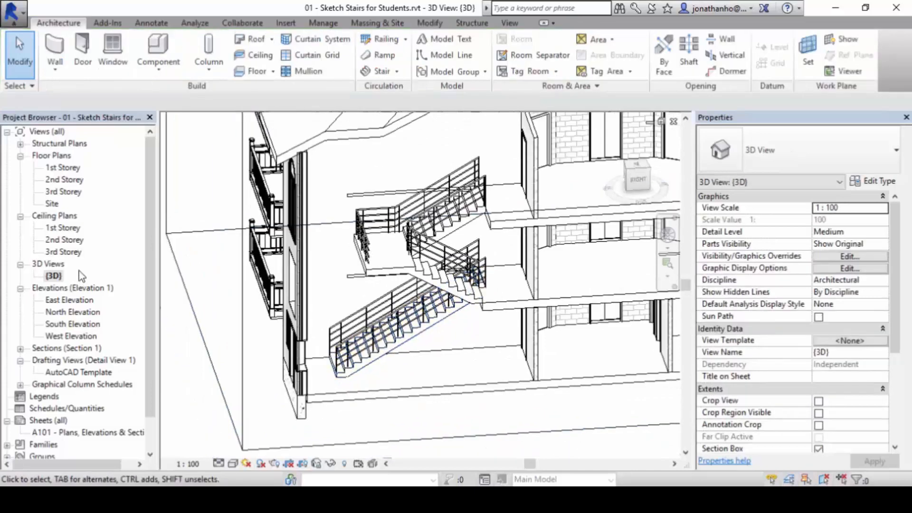
{"action": "double_click", "coordinate": [62, 167]}
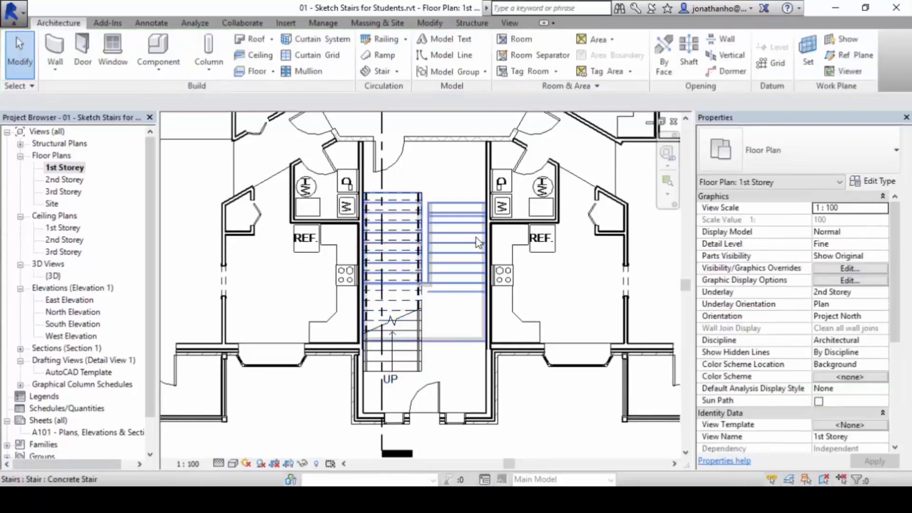
{"action": "left_click", "coordinate": [208, 269]}
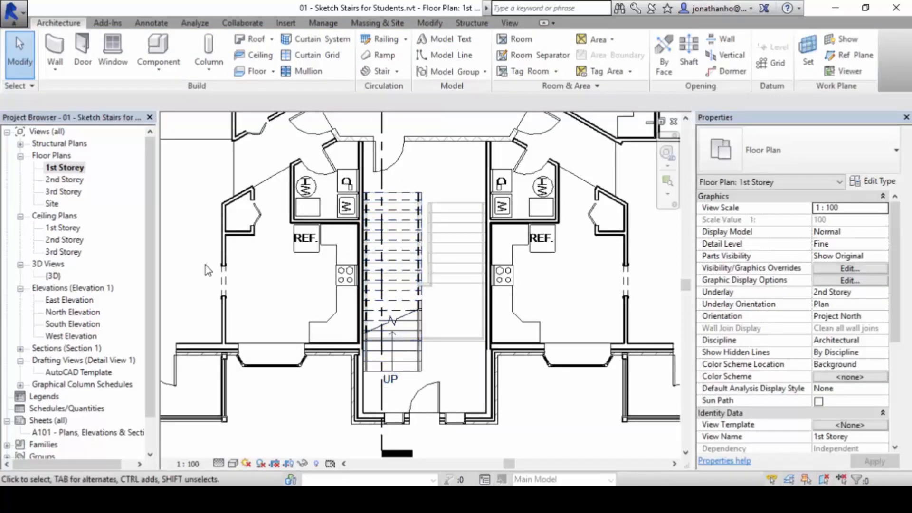
{"action": "mouse_move", "coordinate": [66, 223]}
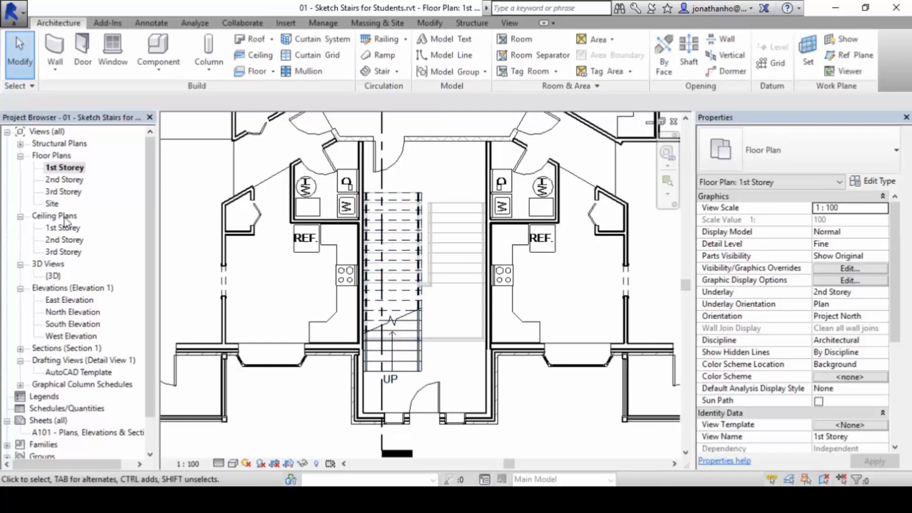
{"action": "double_click", "coordinate": [53, 275]}
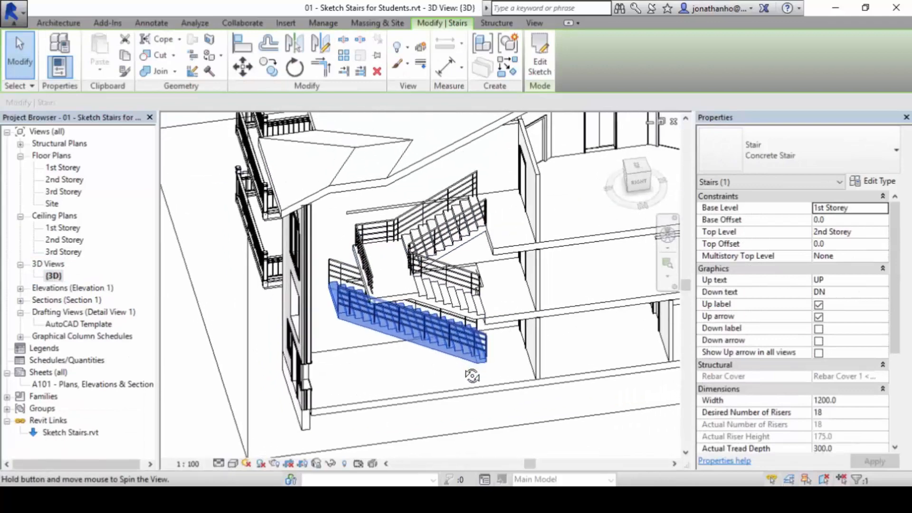
{"action": "left_click_drag", "start_coordinate": [472, 375], "coordinate": [504, 398]}
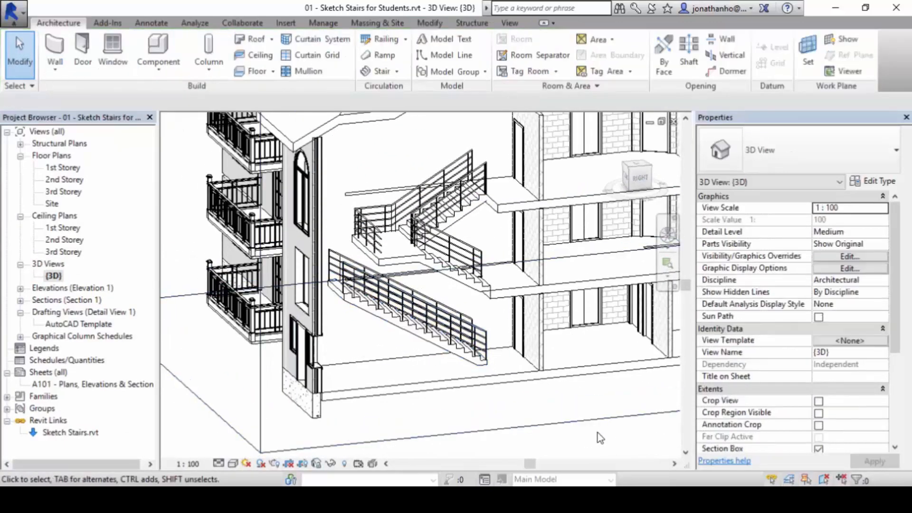
{"action": "mouse_move", "coordinate": [542, 439]}
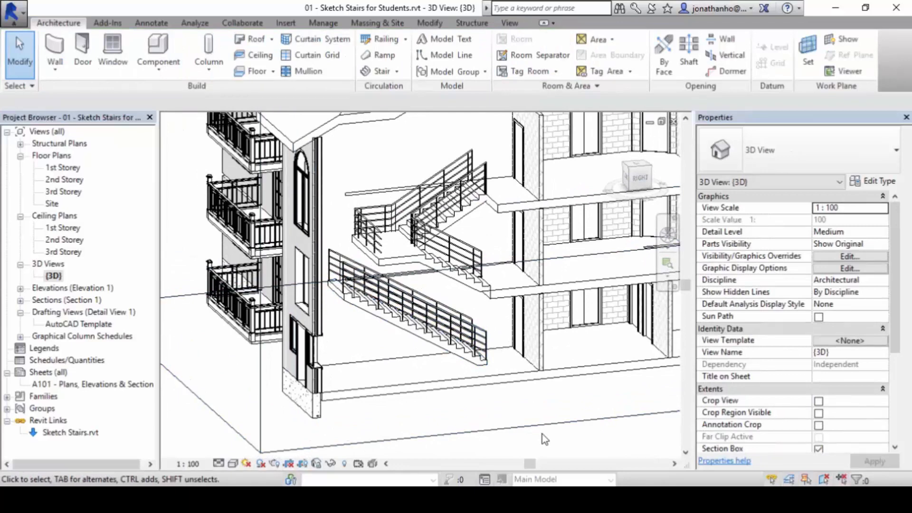
{"action": "left_click", "coordinate": [64, 180]}
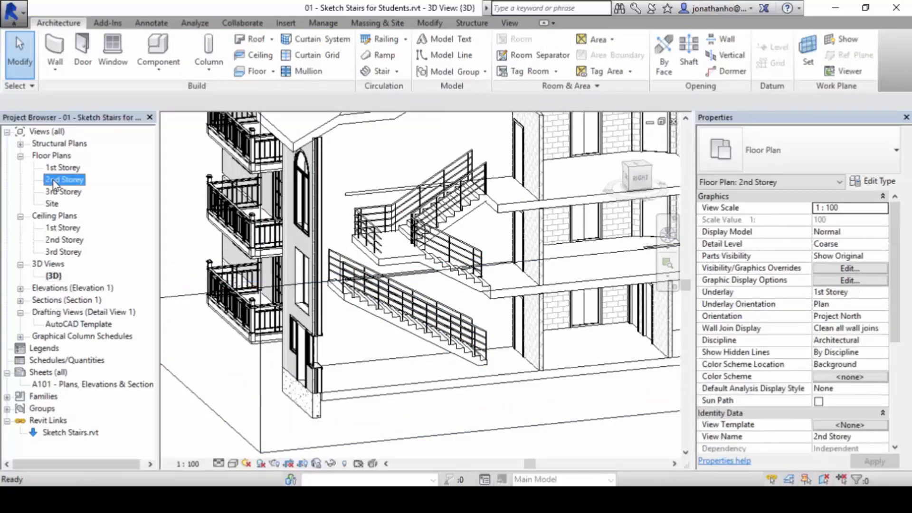
{"action": "double_click", "coordinate": [63, 167]}
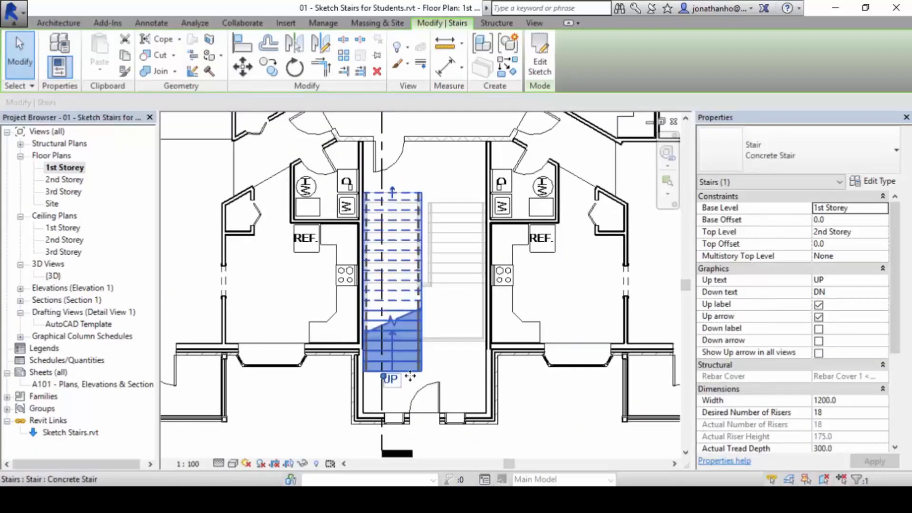
{"action": "left_click", "coordinate": [52, 276]}
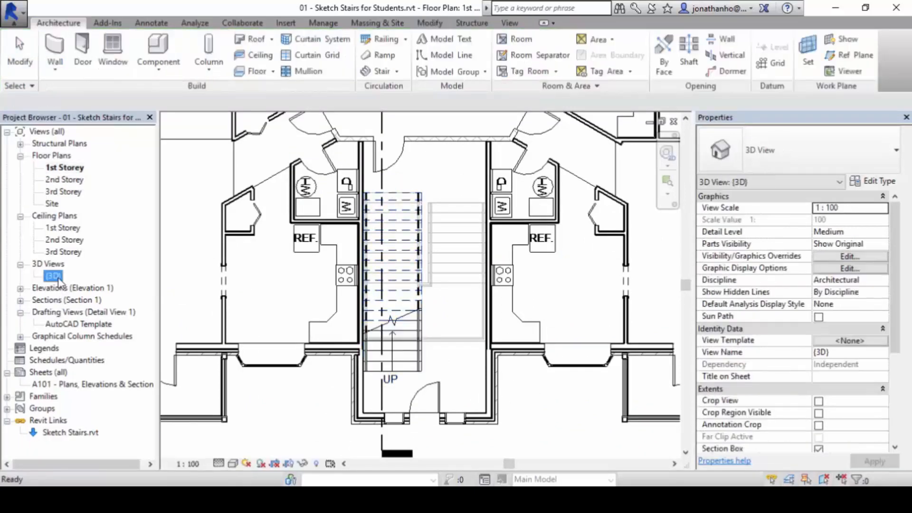